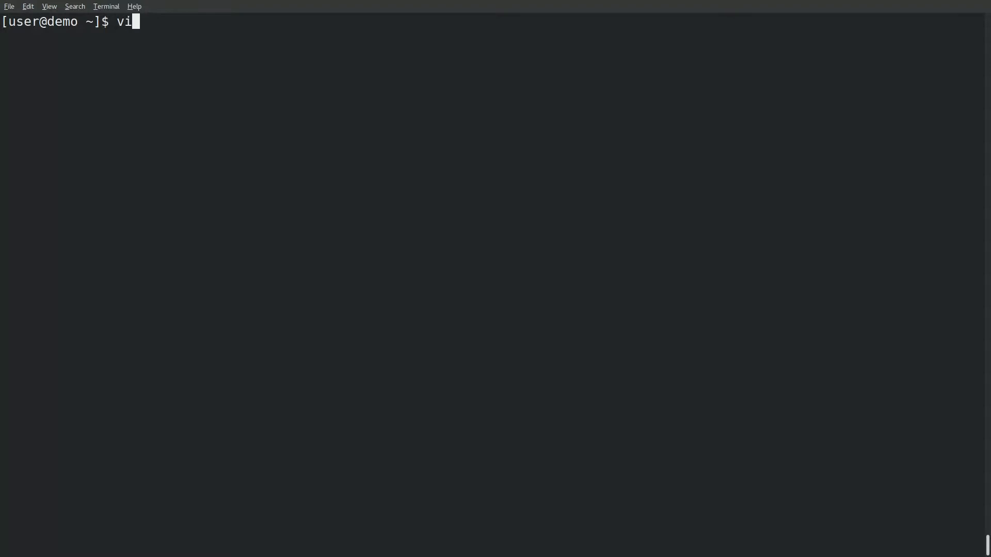
- Abandon editing registries.conf and print registries.txt, showing docker.io as the search registry
type("/etc/")
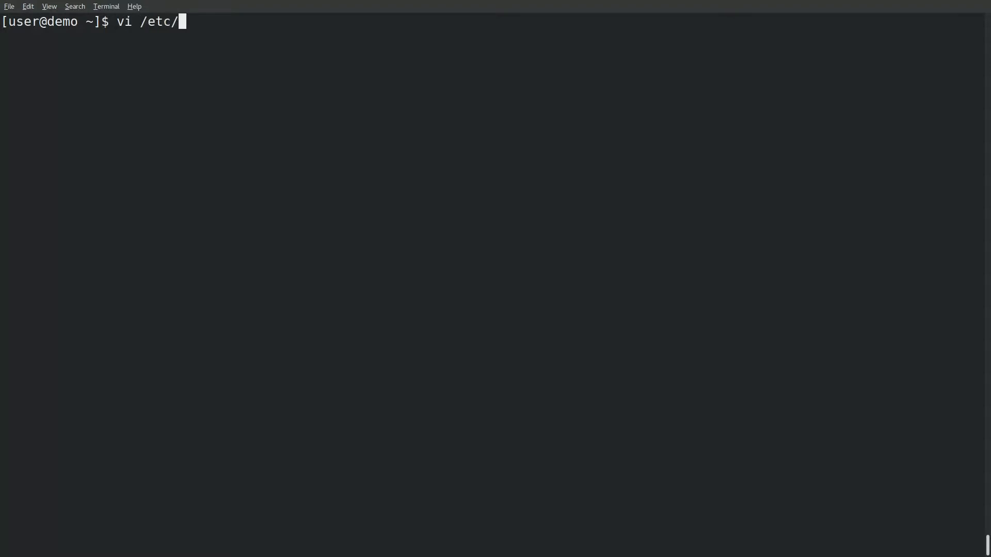
type("containers/registries.")
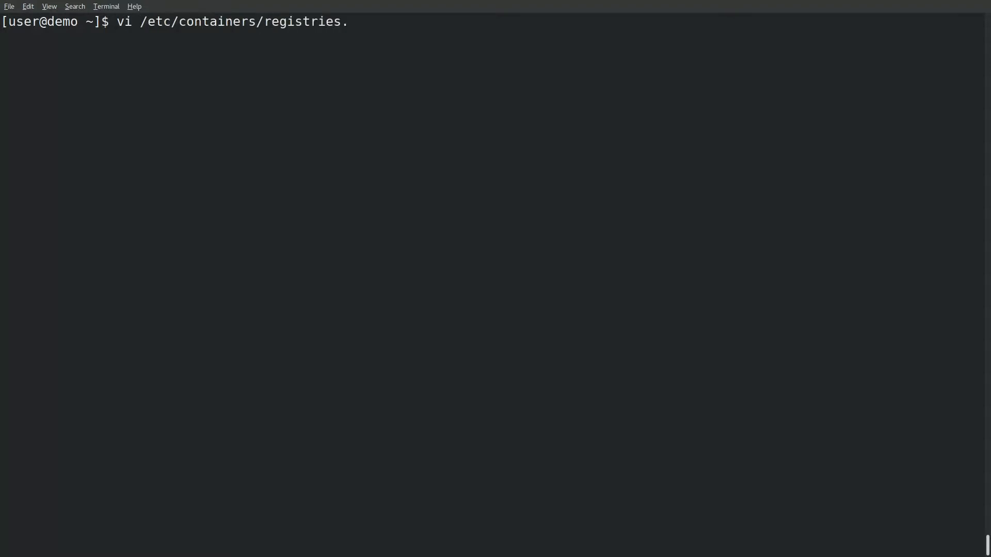
type("conf")
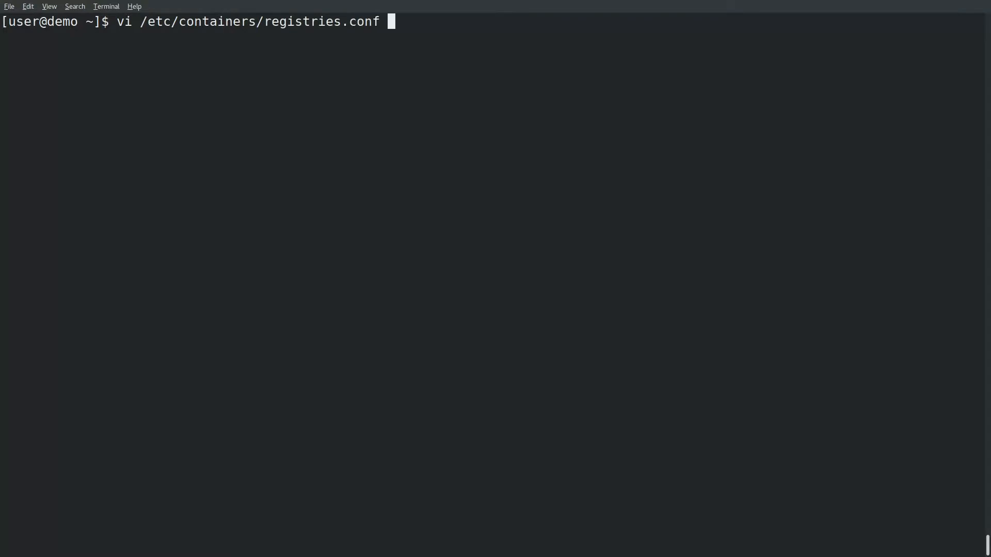
key("BackSpace")
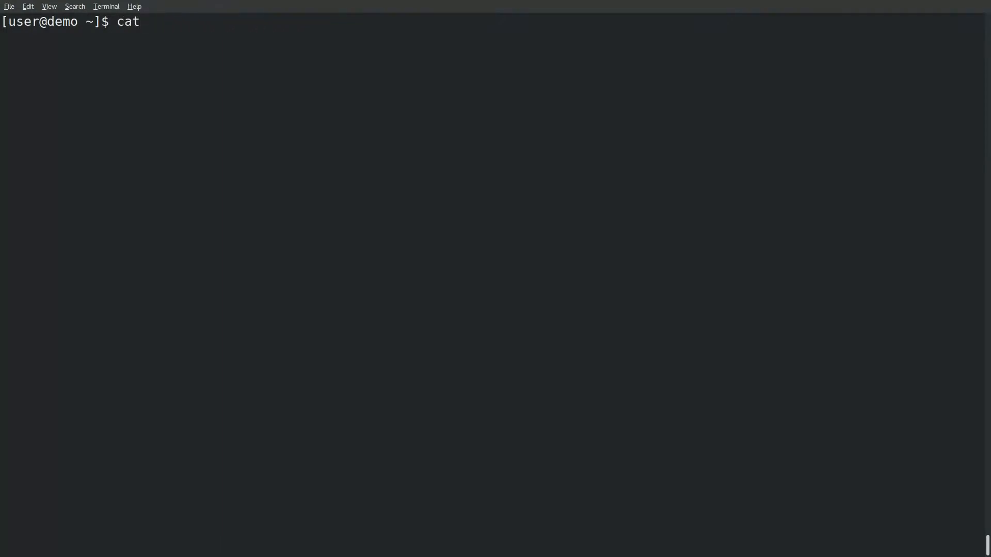
type("registries.txt")
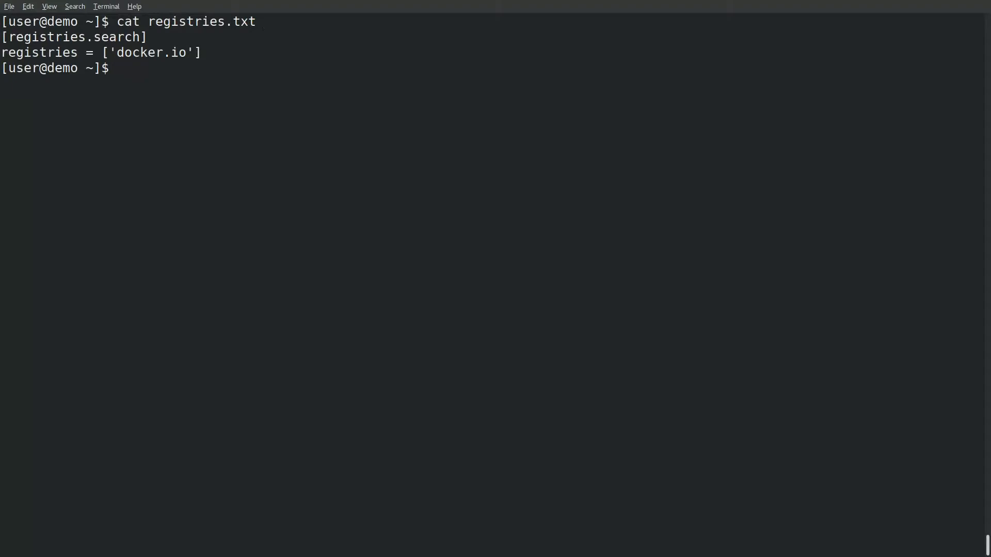
- Pull the postgres image and list local images, showing postgres at 321 MB
type("po")
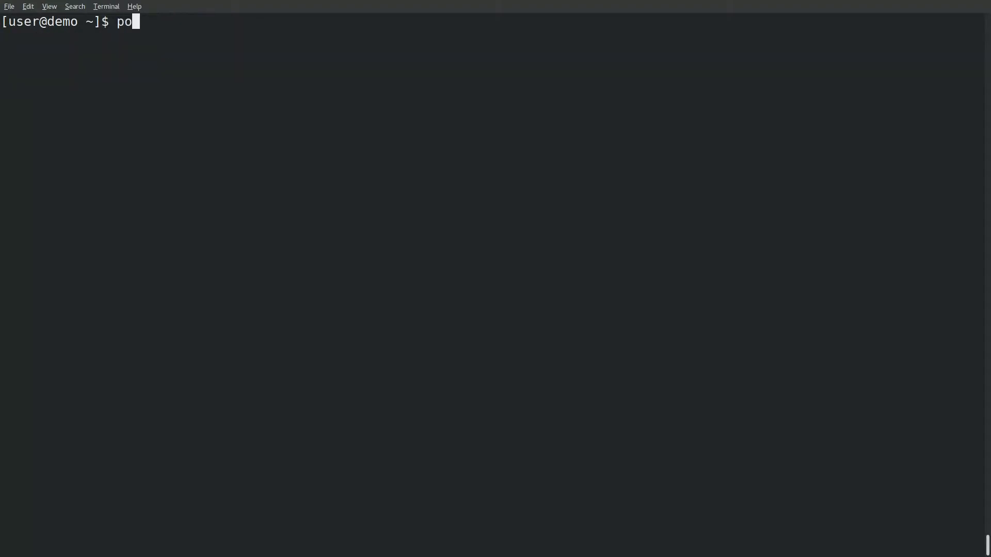
type("dman pull postgres")
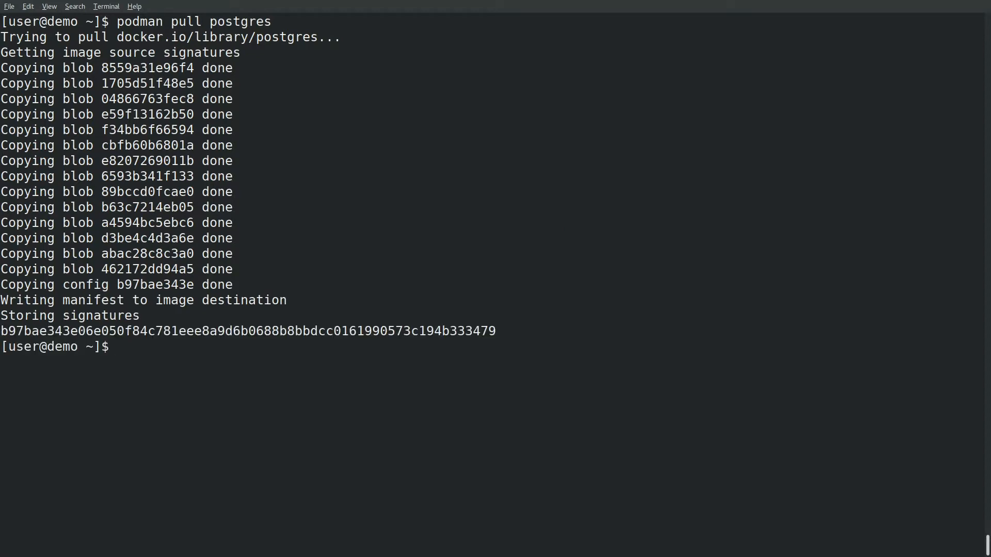
type("podman images")
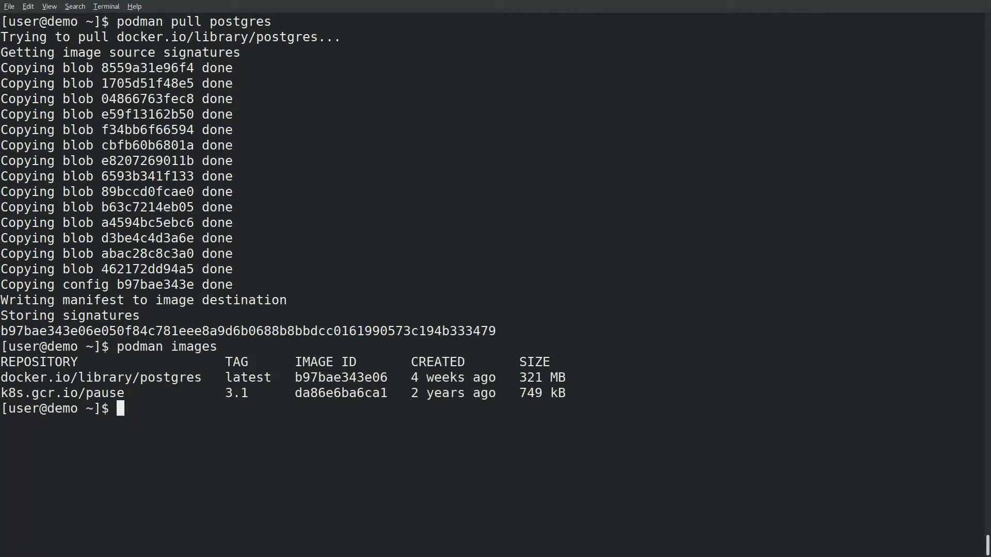
- Start removing image b97bae343e06, then cancel the command without running it
type("p")
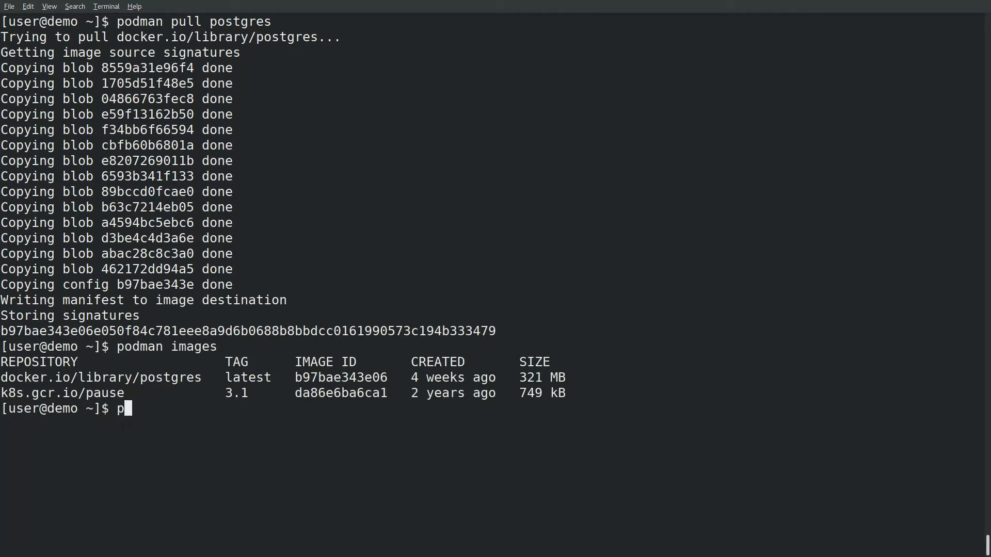
type("odman image rm")
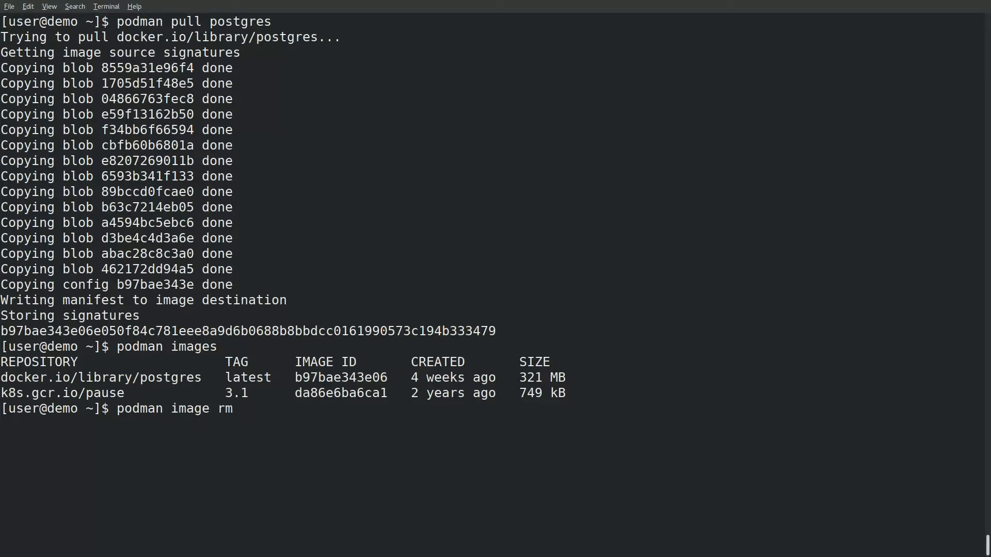
type("b97bae343e06")
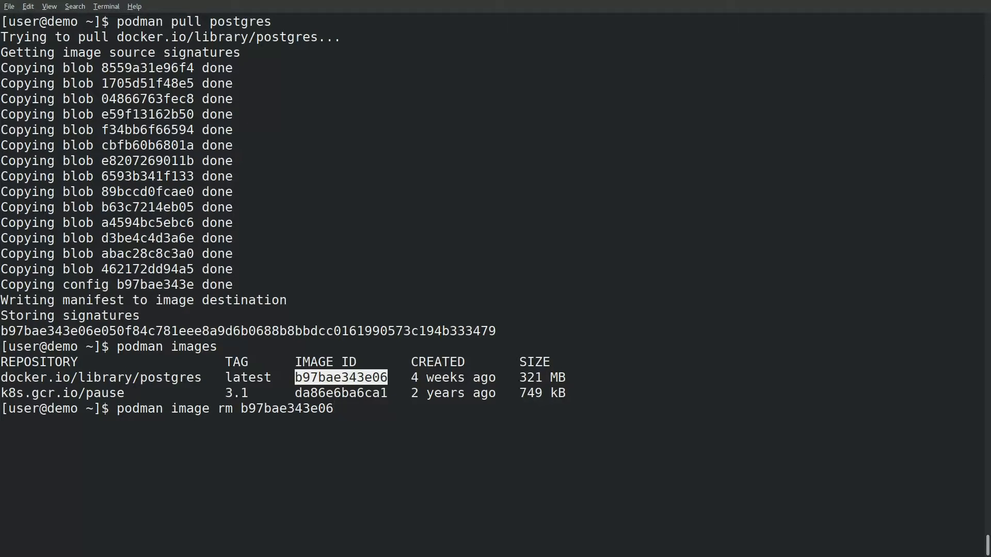
key("BackSpace")
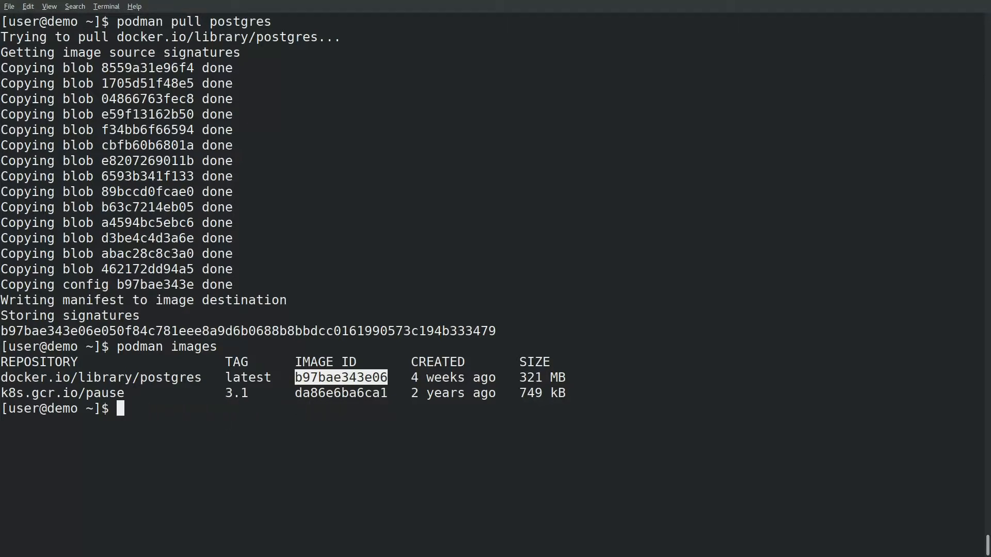
- Create the ~/volumes/postgres directory
type("mk")
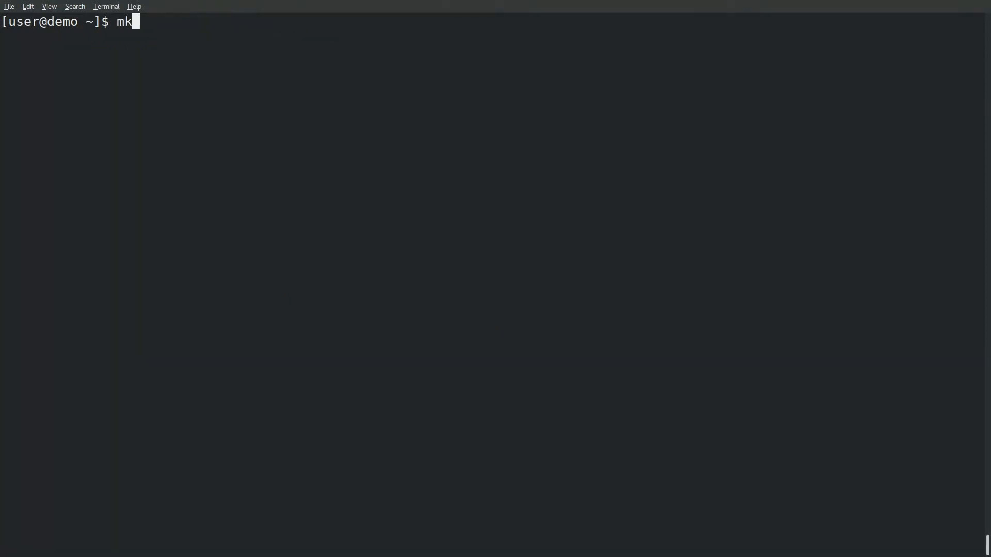
type("dir -p")
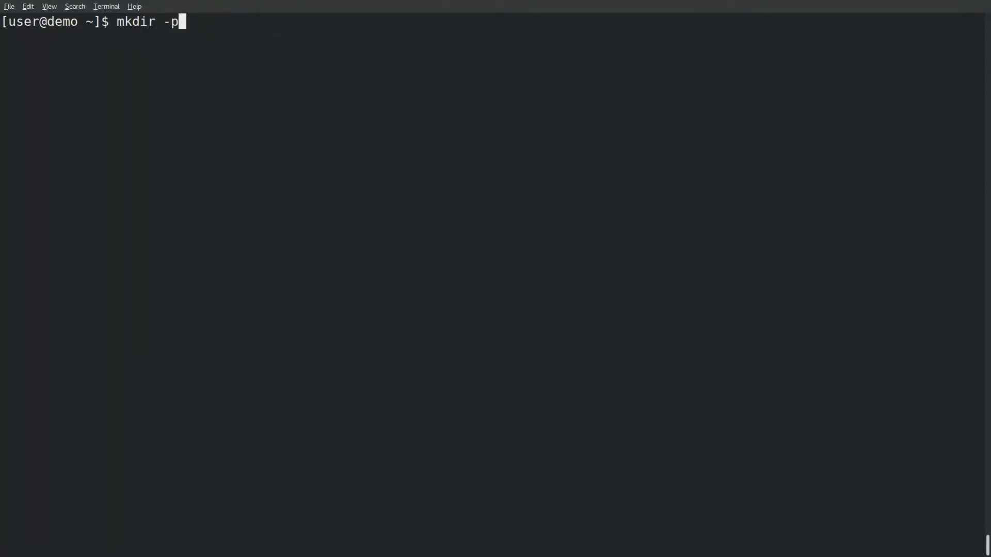
type("~/")
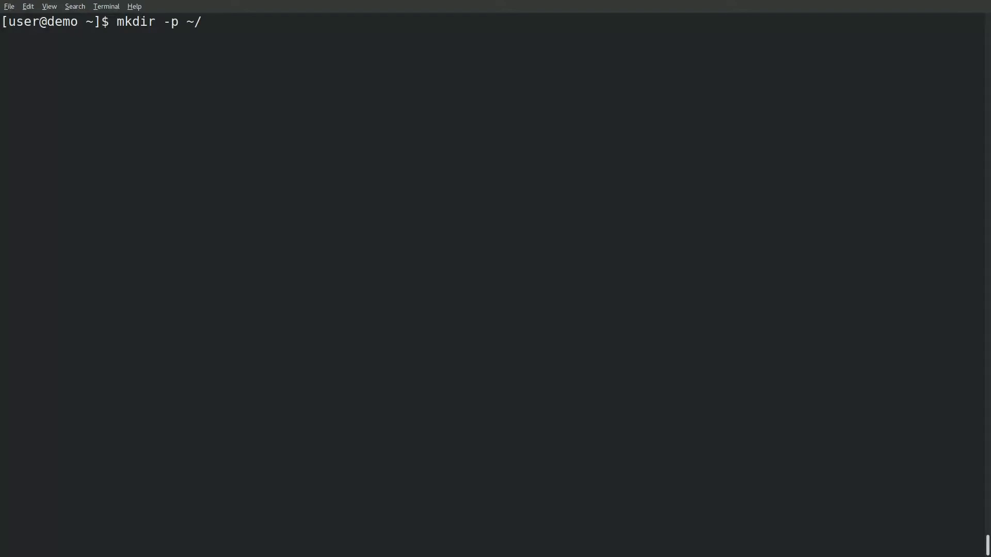
type("volumes/po")
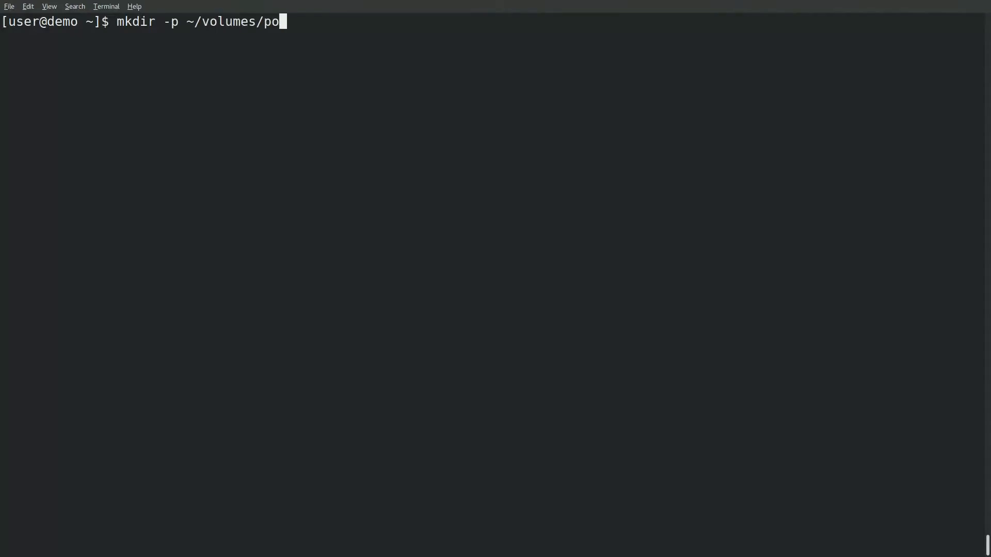
type("stgres")
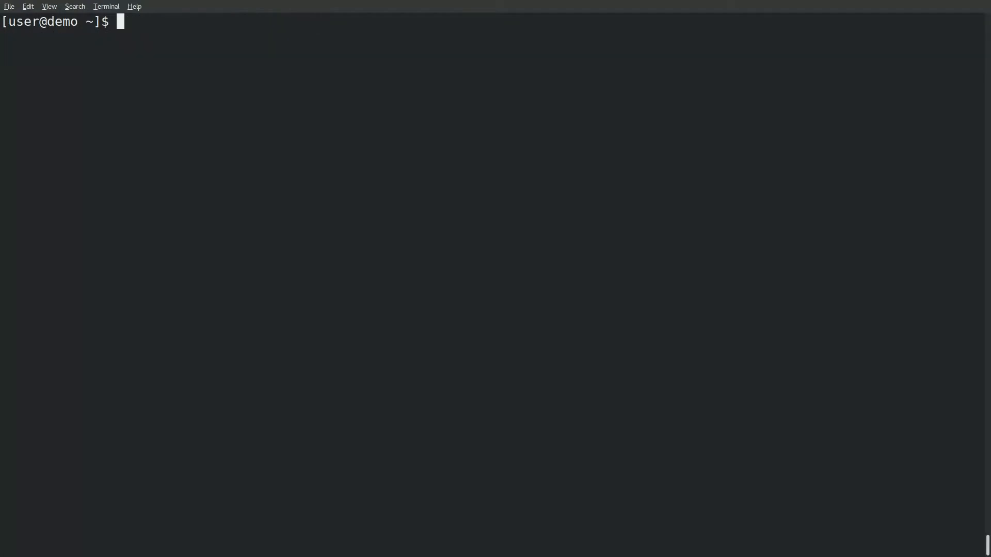
- Print /etc/sysctl.conf, showing unprivileged ports start at 80, then enter a sudo sysctl command
type("cat")
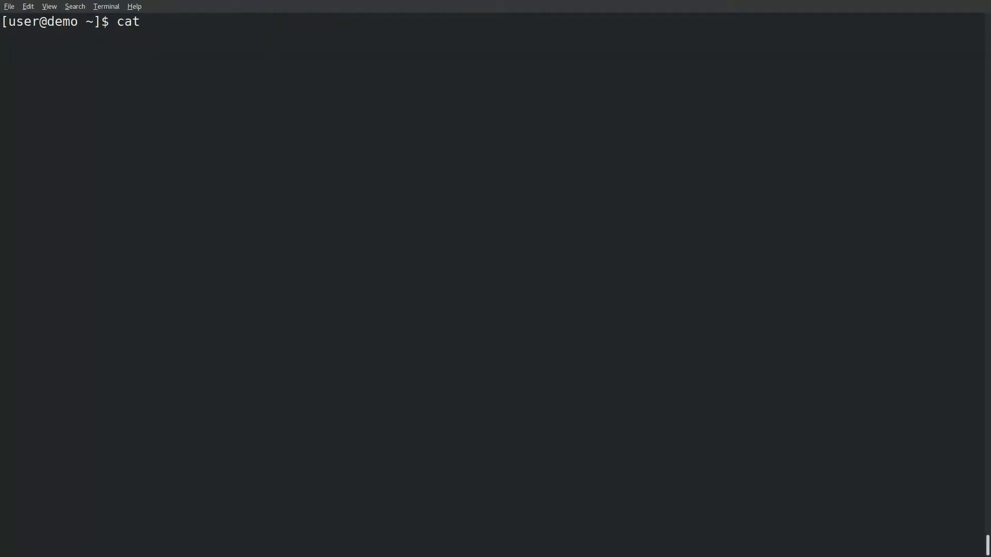
type("/etc/sysc")
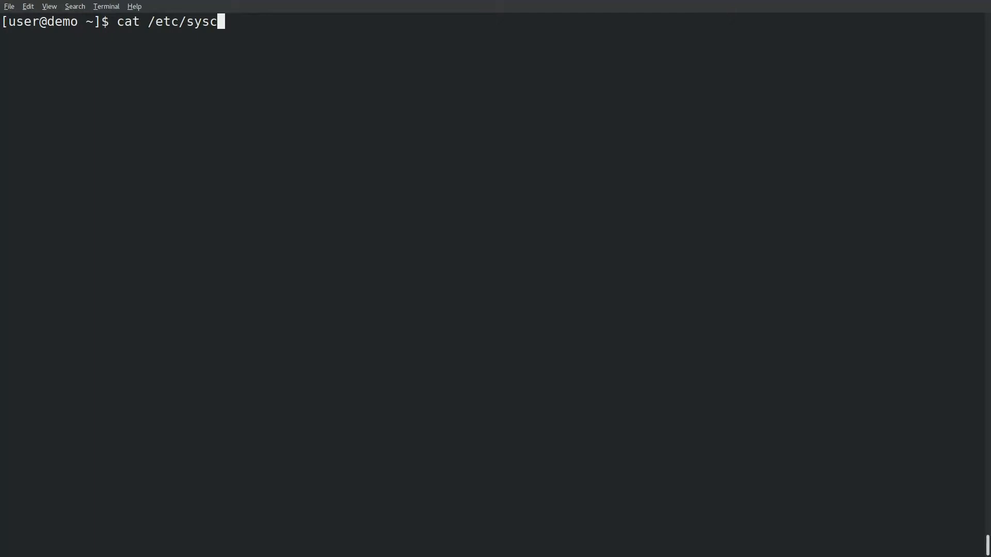
type("tl.conf")
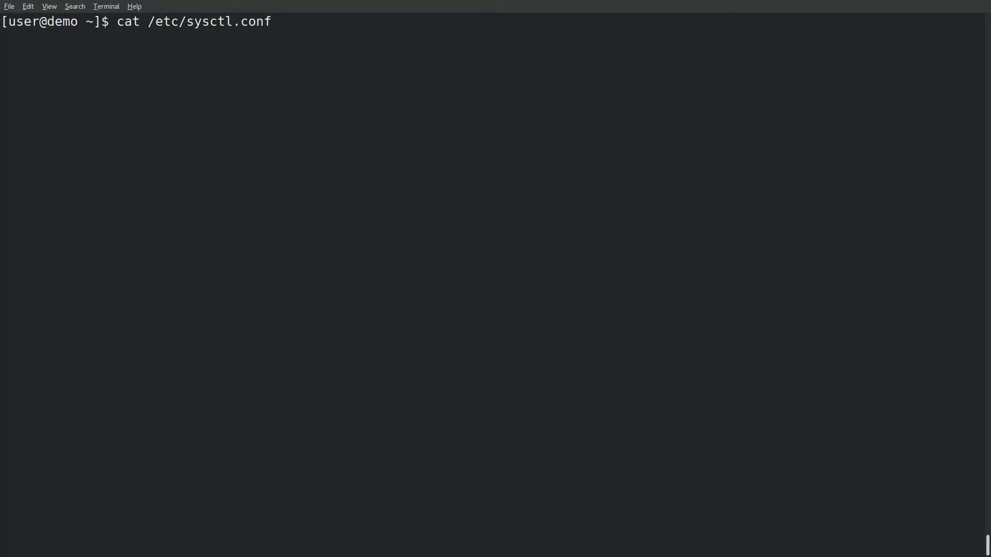
type("sudo")
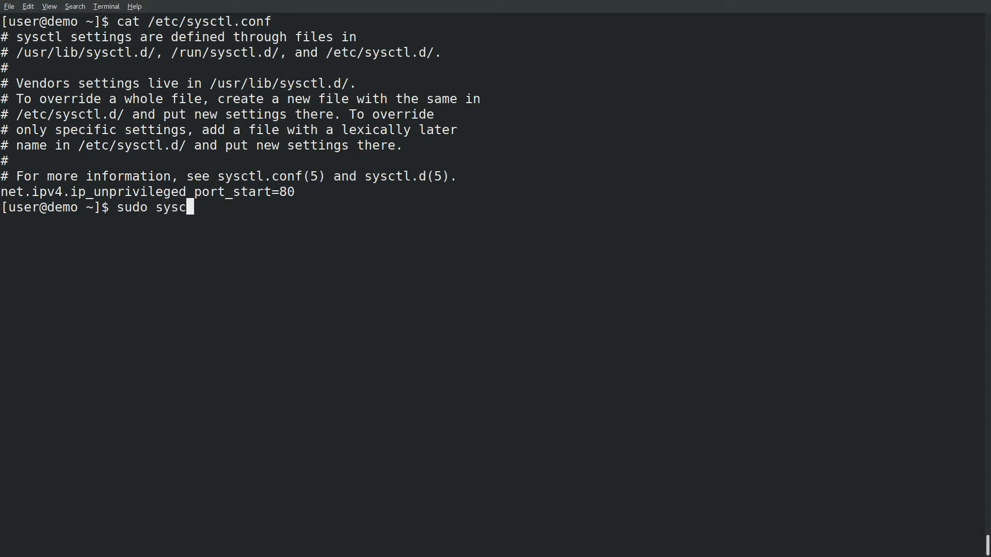
type("tl")
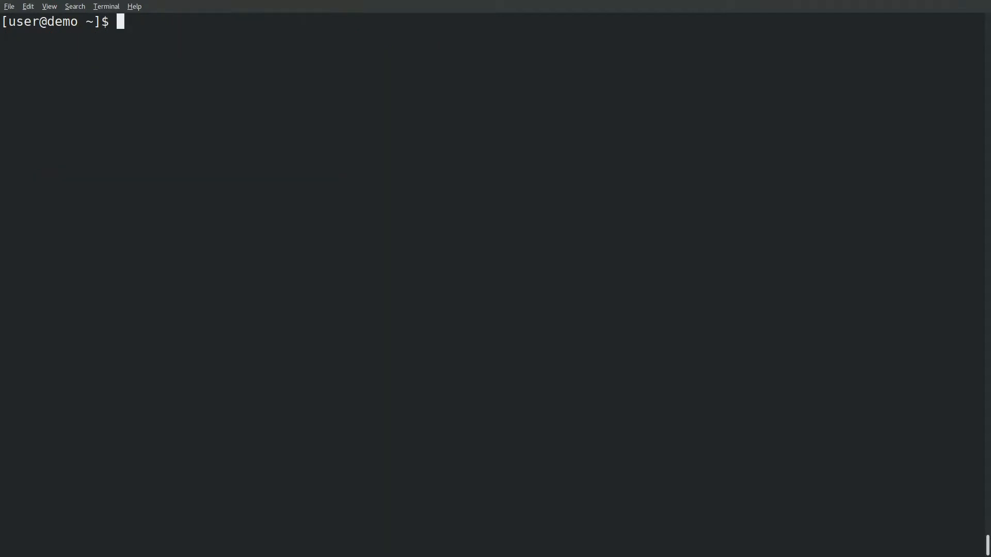
type("podman")
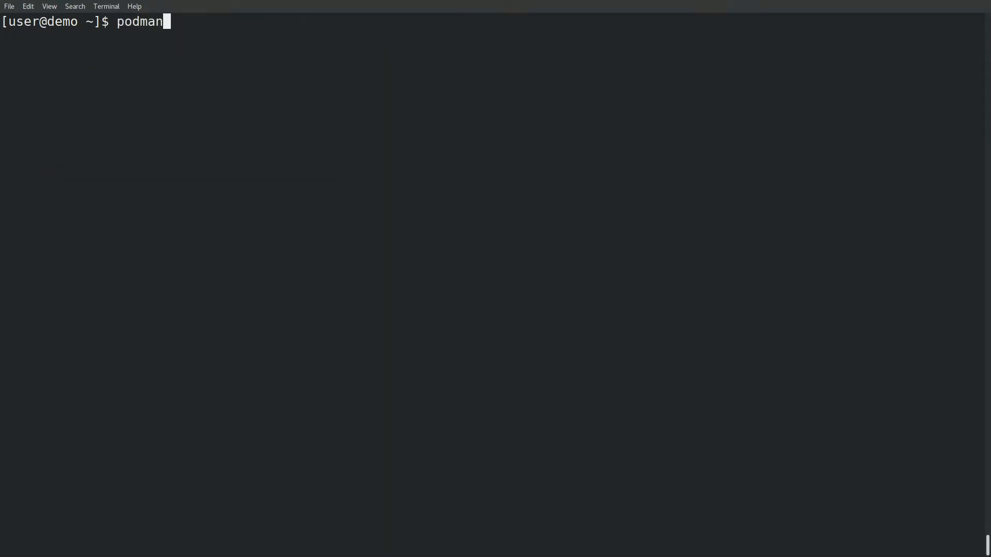
type("run")
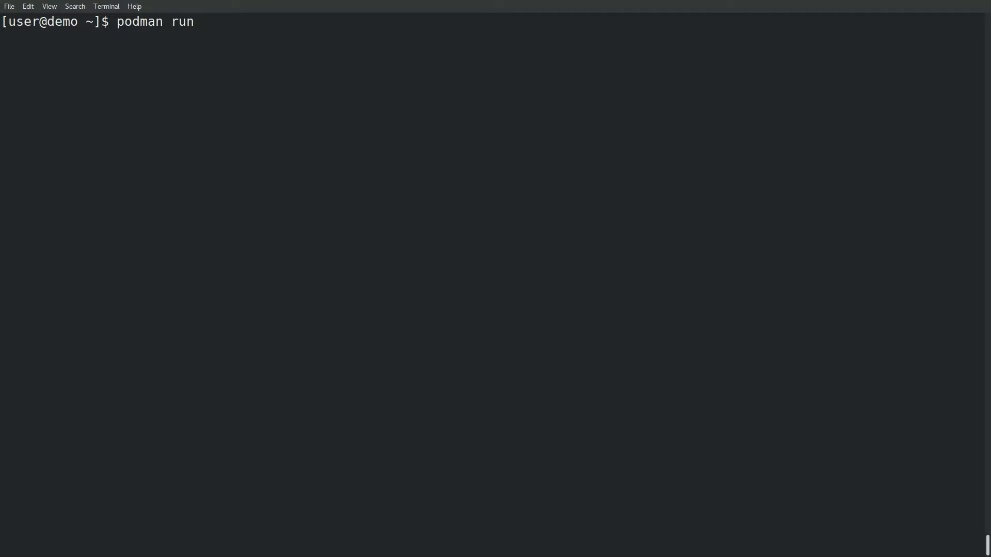
type("--name")
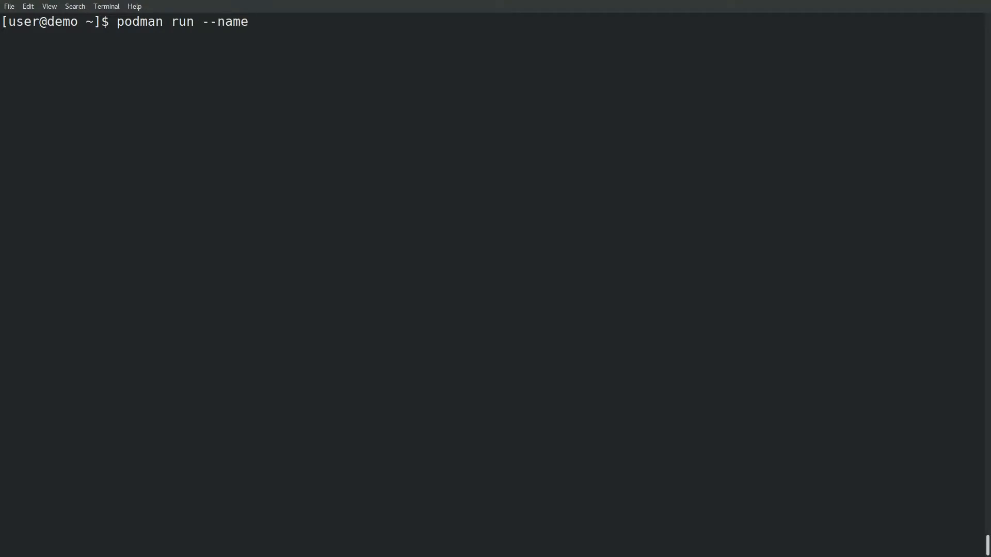
type("pgdb")
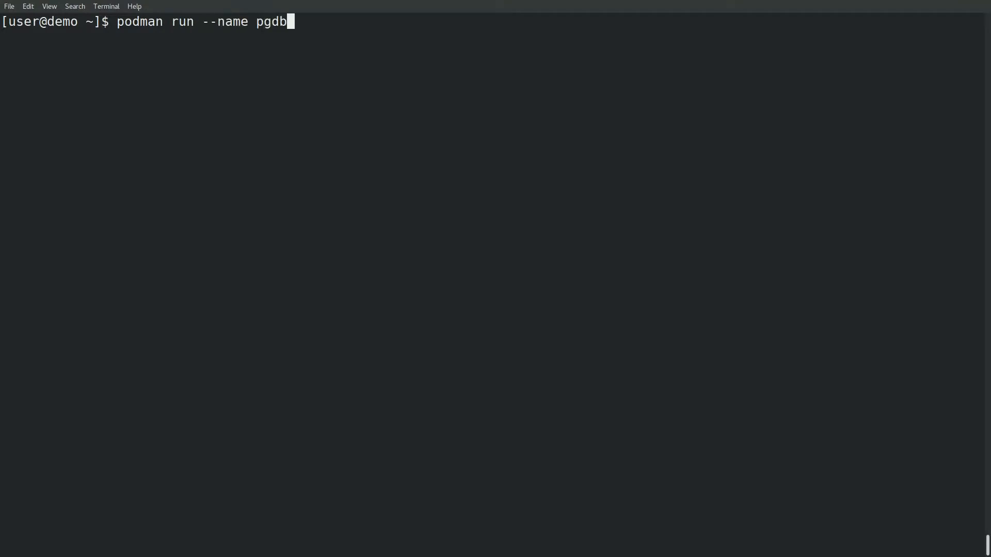
type("--pod")
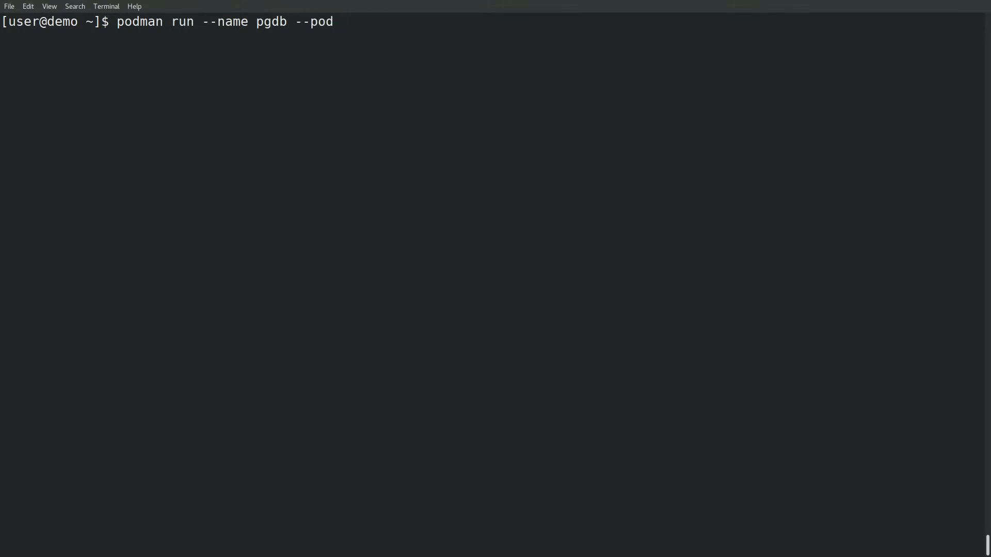
type("demo")
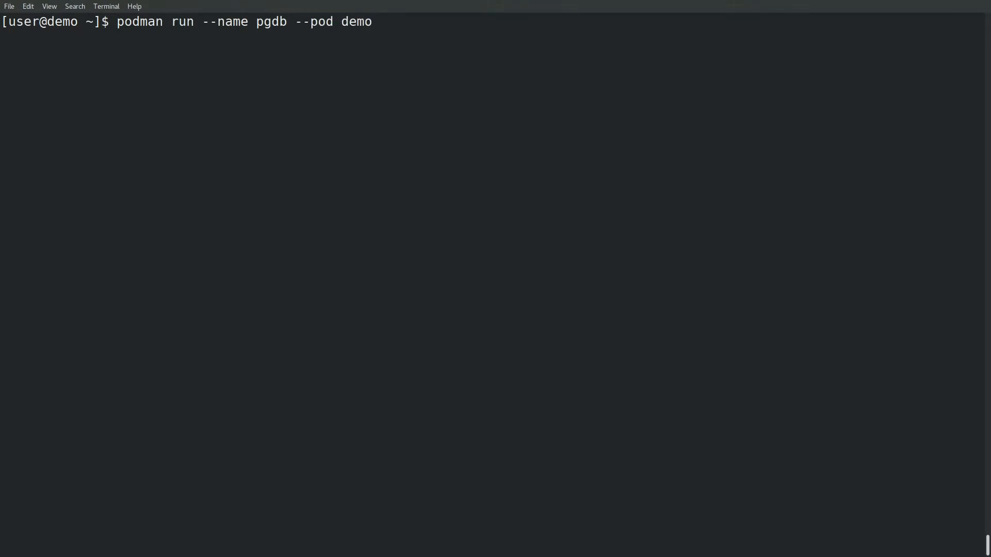
type("-e")
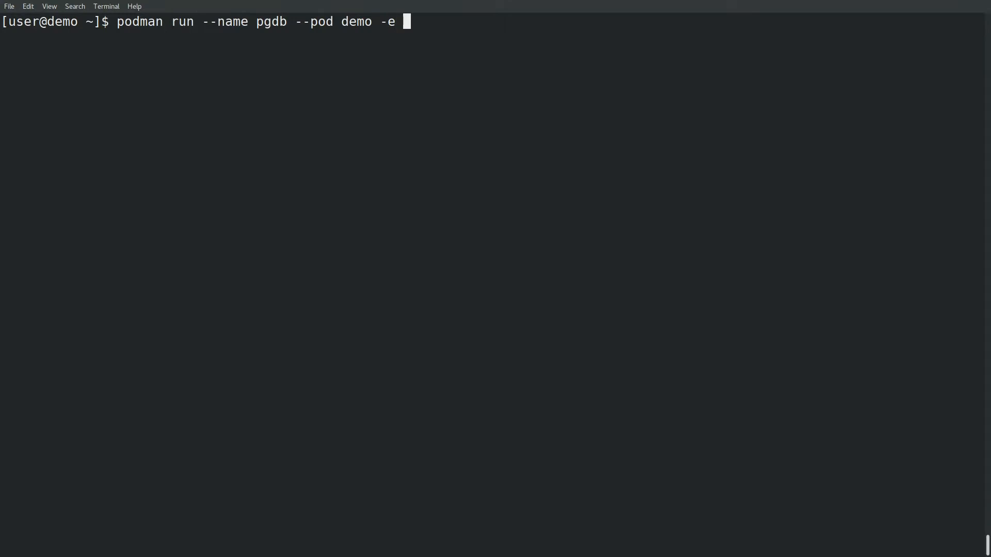
type("POSTGRES")
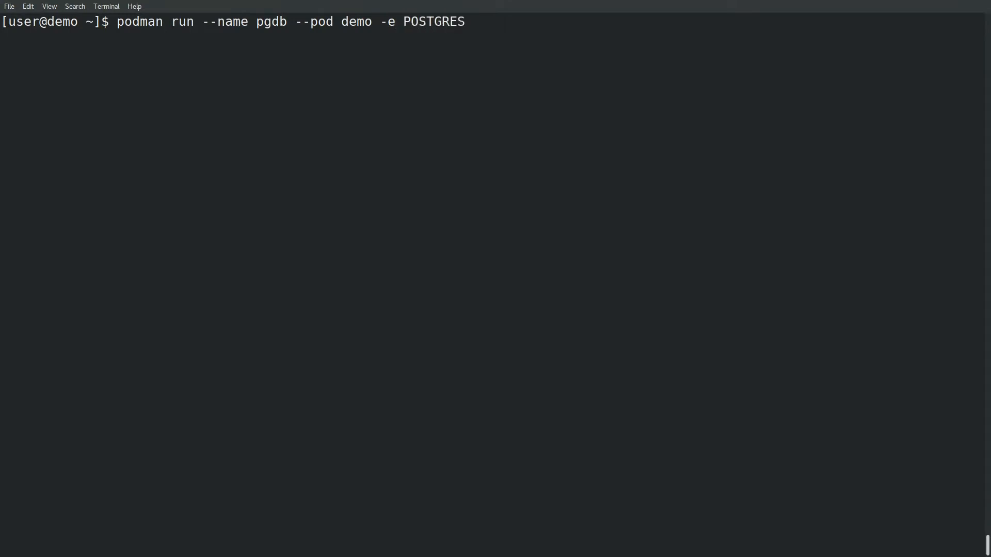
type("_PASS")
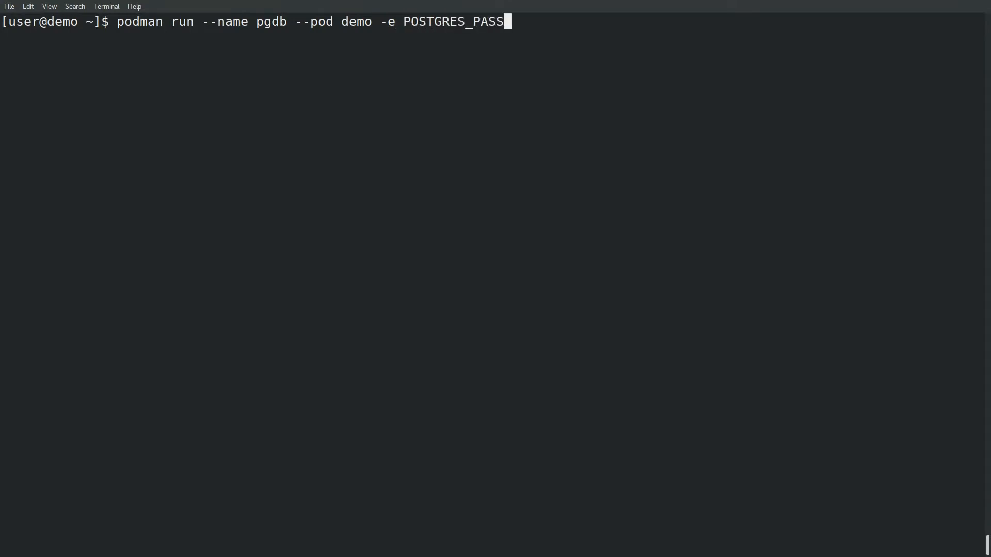
type("WORD")
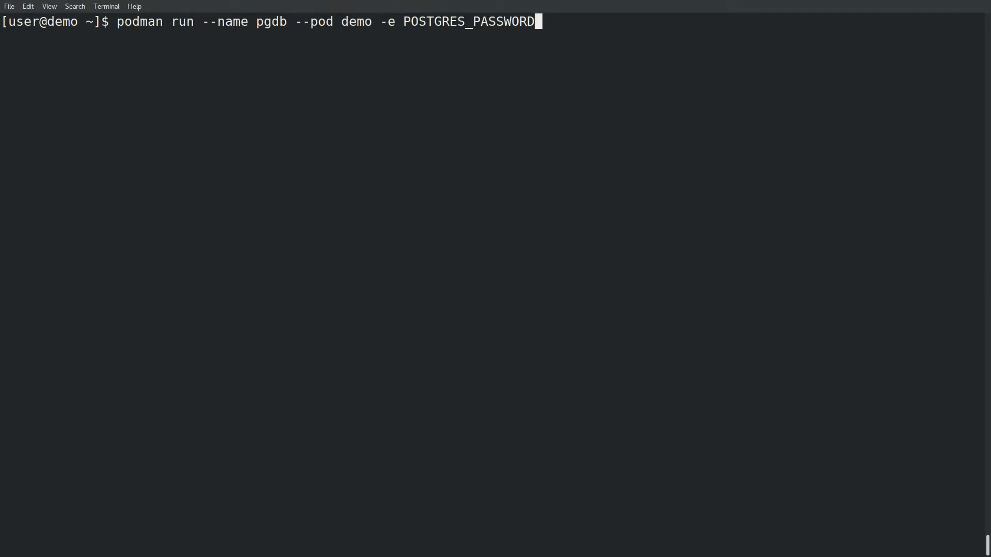
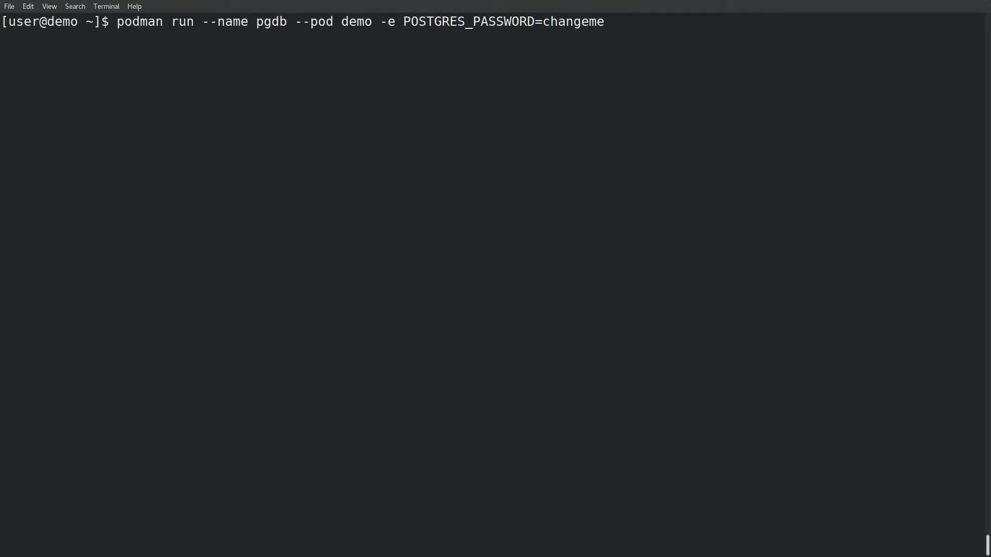
type("-d -")
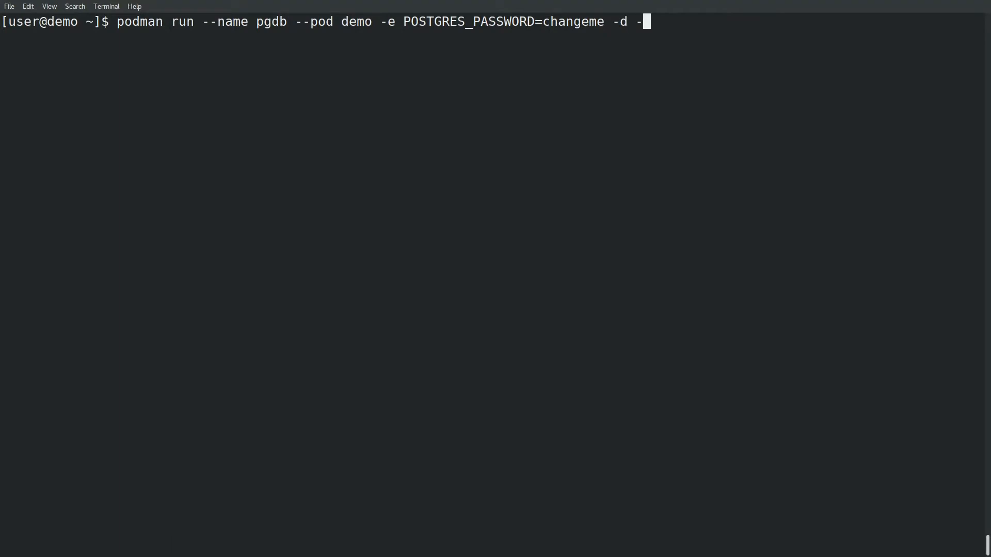
type("v \"/home/use")
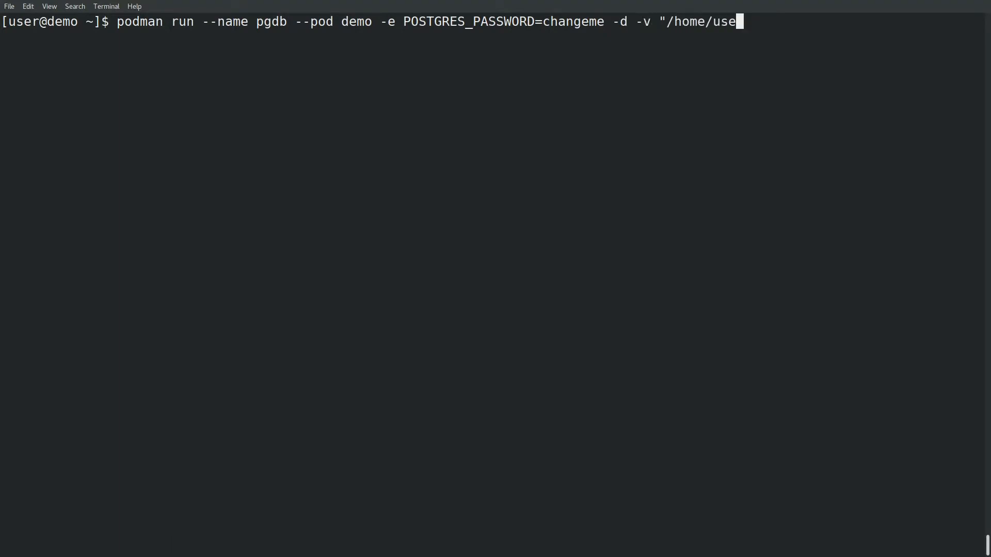
type("r/volumes/postgres")
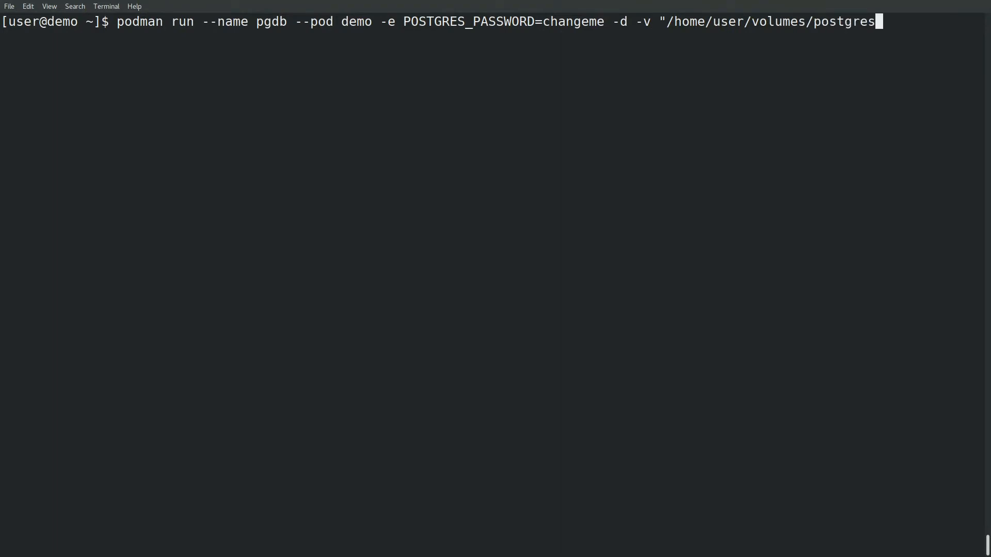
type(":/var/lib/")
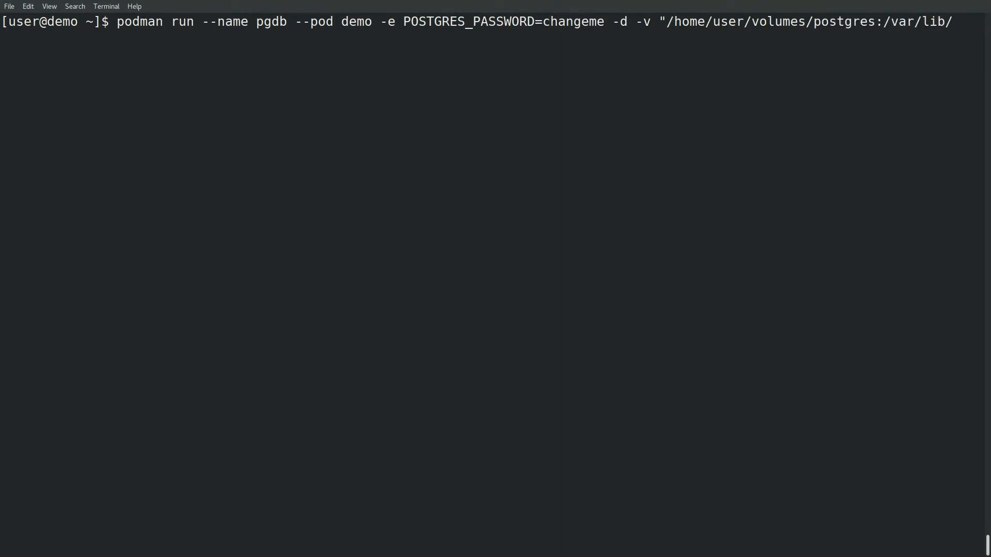
type("postgresql/data:z\" pos")
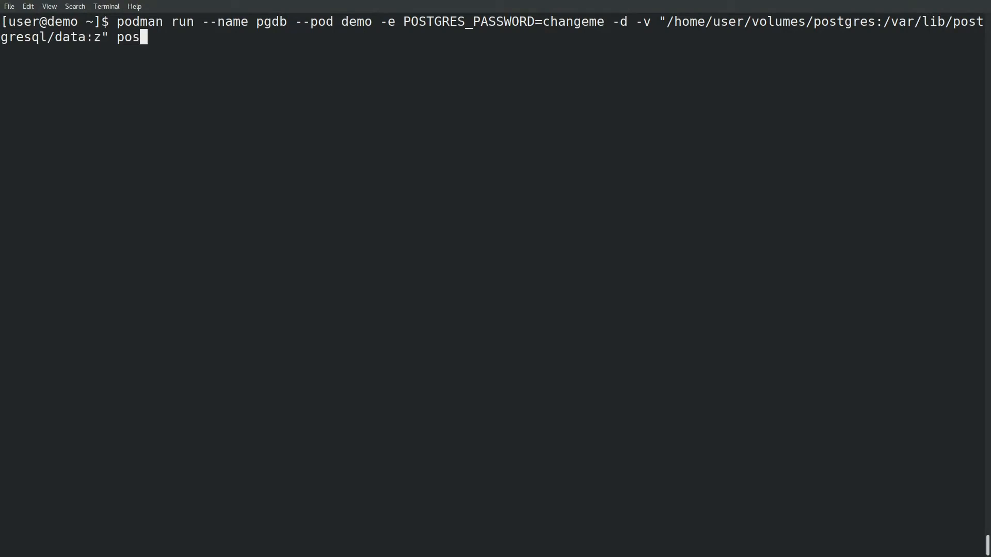
type("tgres")
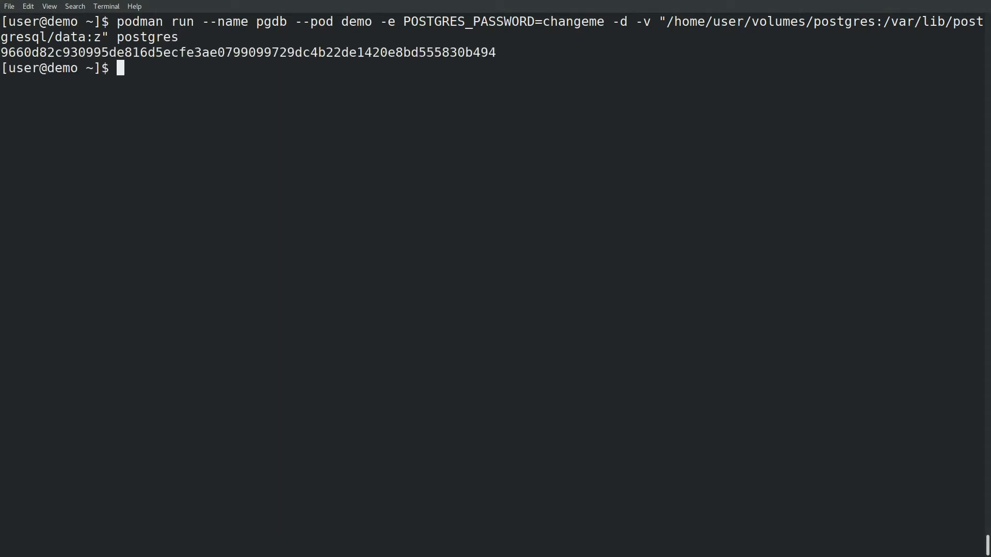
type("po")
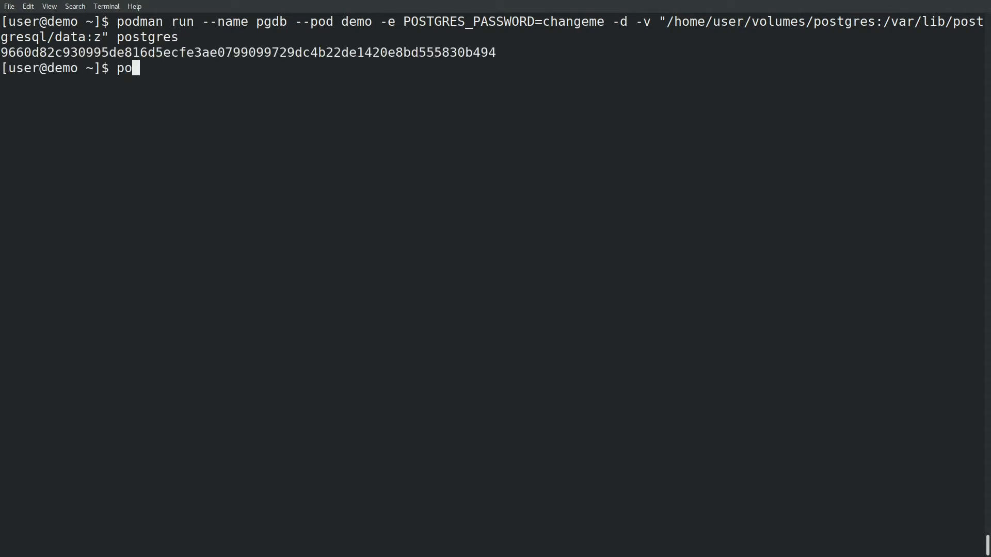
- List running containers, confirming pgdb is up from docker.io/library/postgres:latest
type("dman ps")
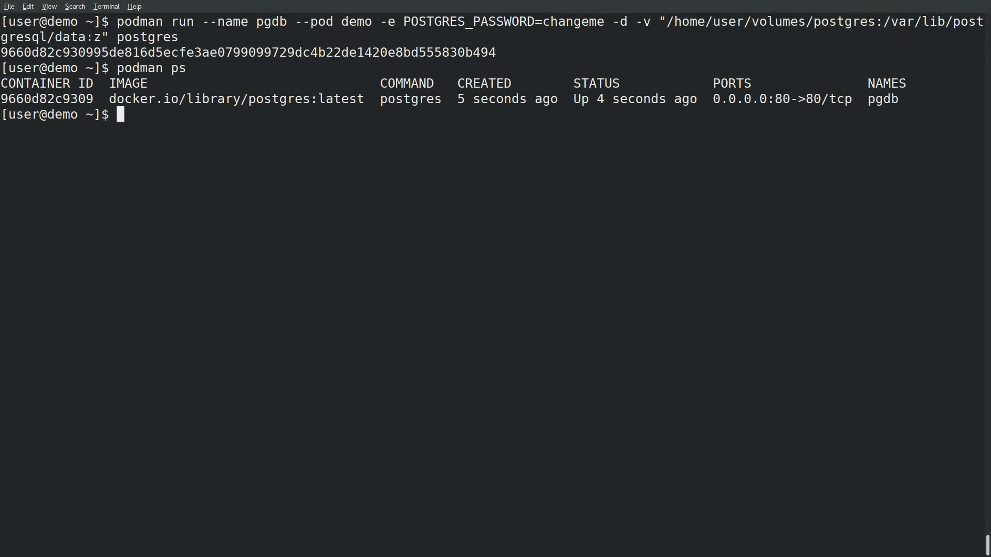
type("podman")
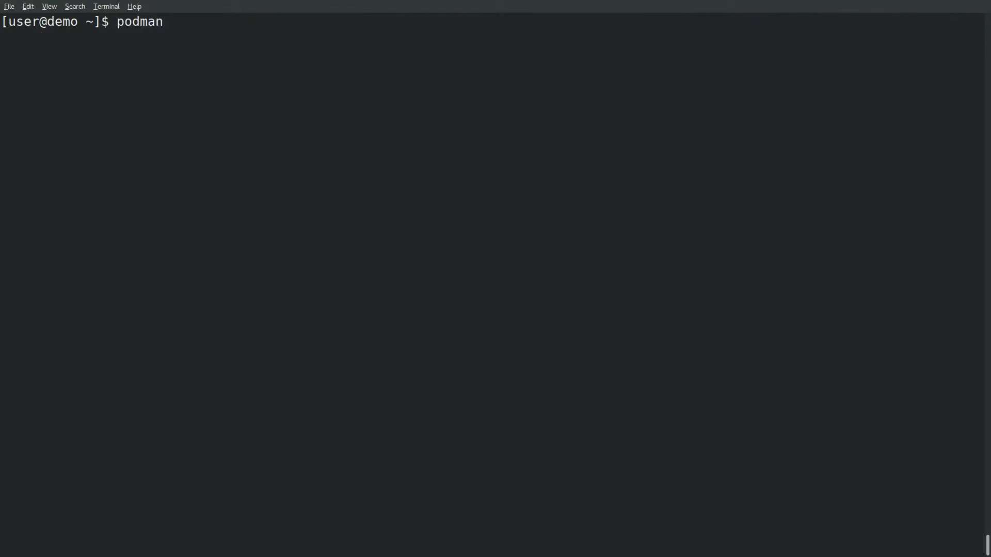
type("exec -it")
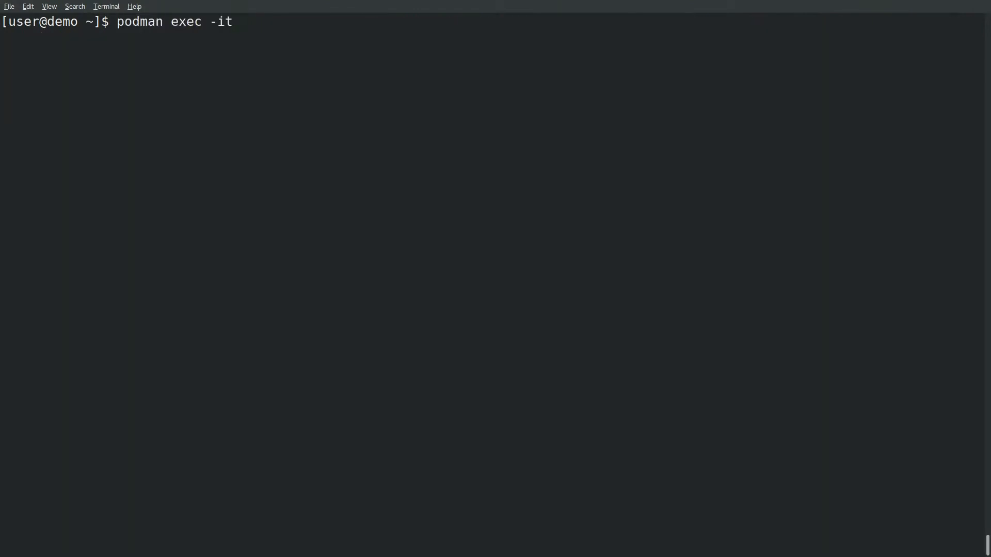
- Open a bash shell in pgdb and start psql as user postgres
type("pgd")
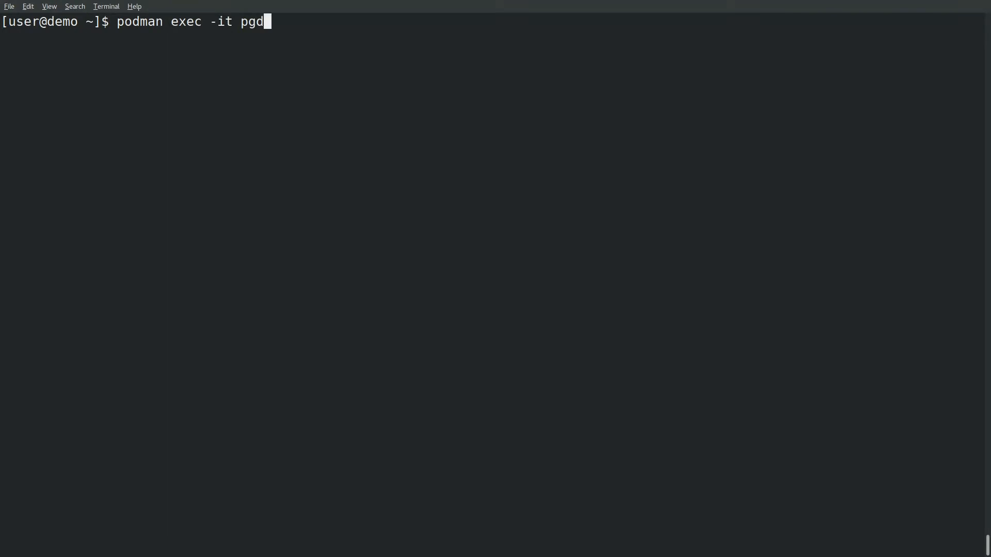
type("b bash")
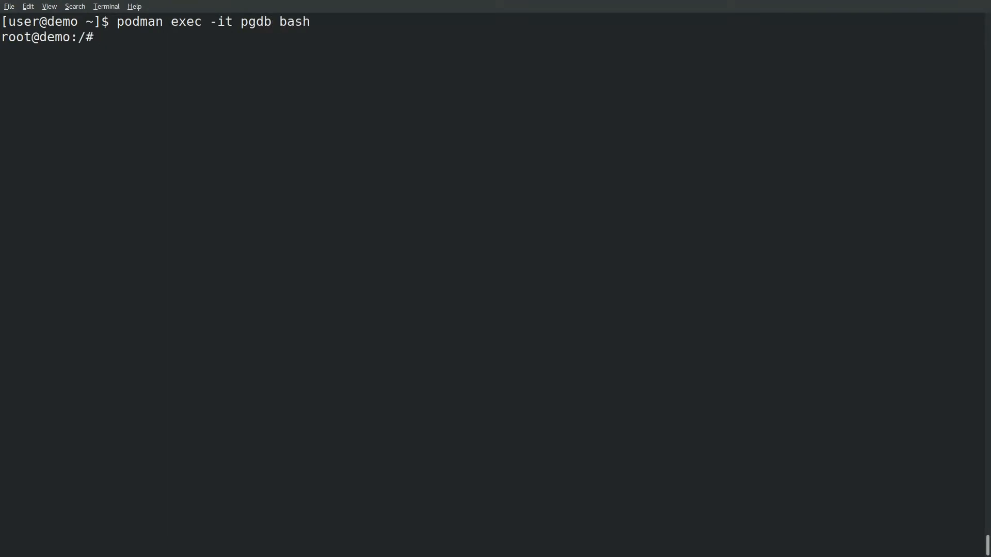
type("psql")
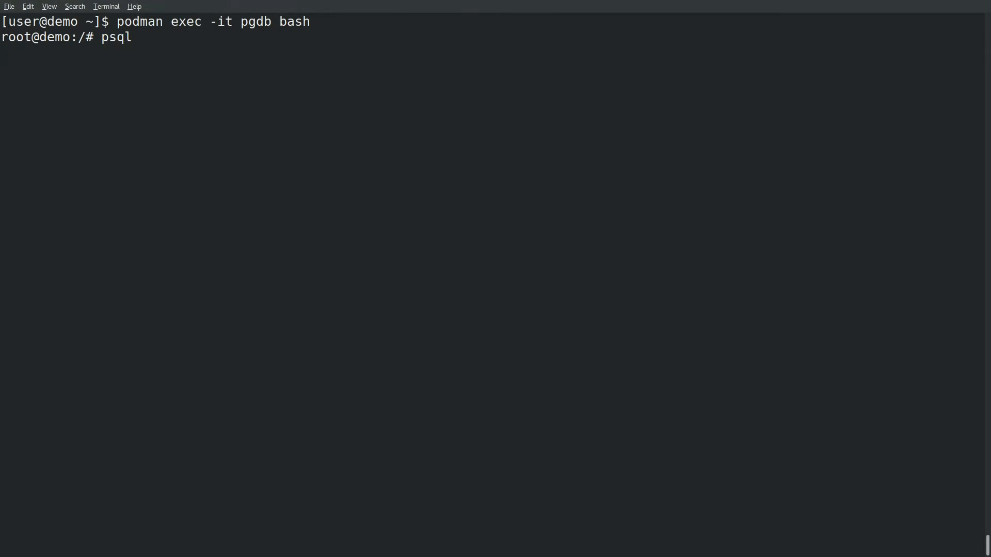
type("-U postgres")
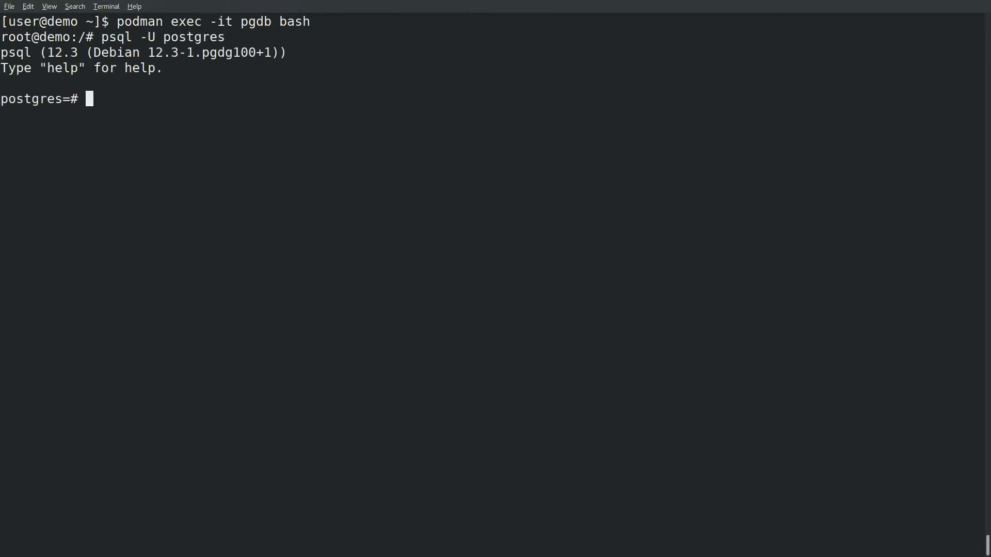
type("create dat")
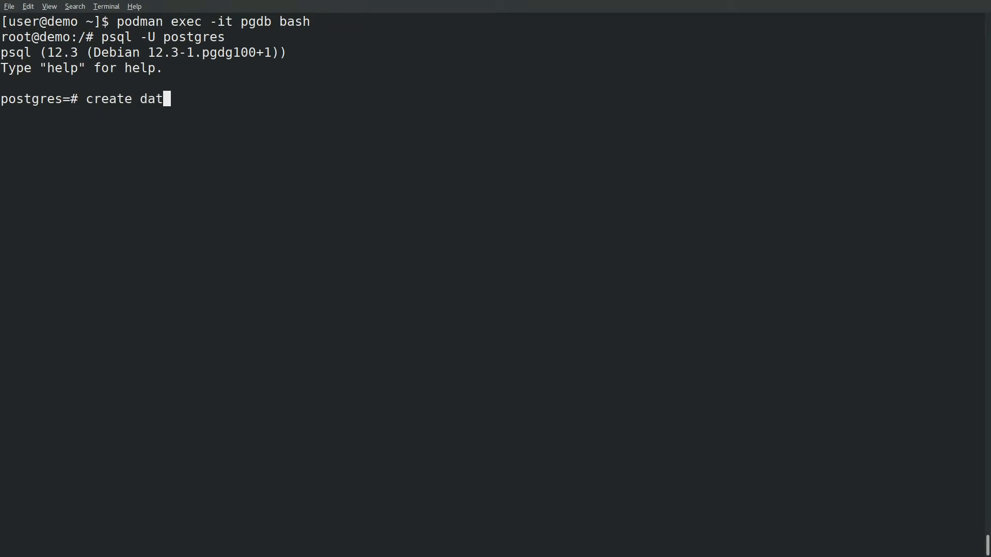
type("abase demo;")
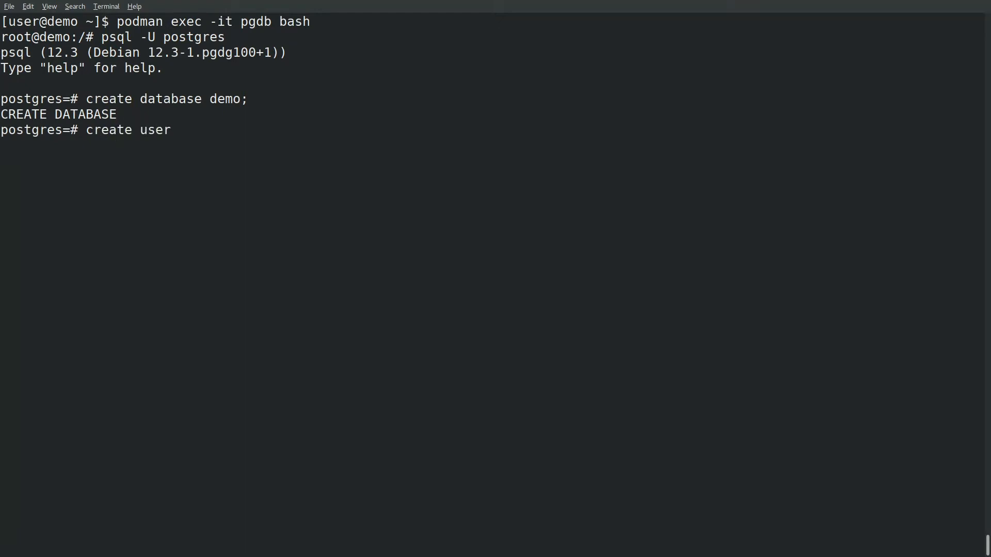
type("dbuser with")
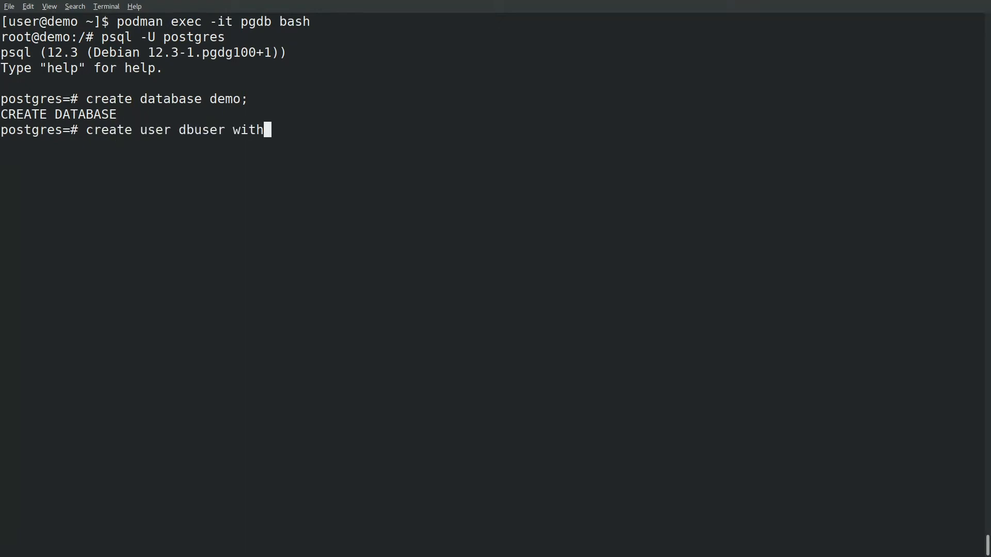
type("encryp")
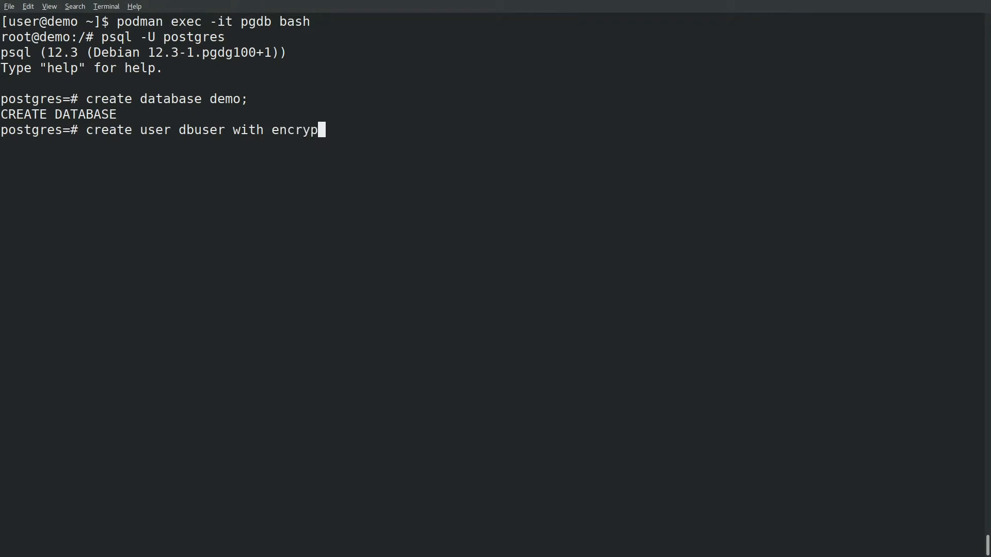
type("ted password")
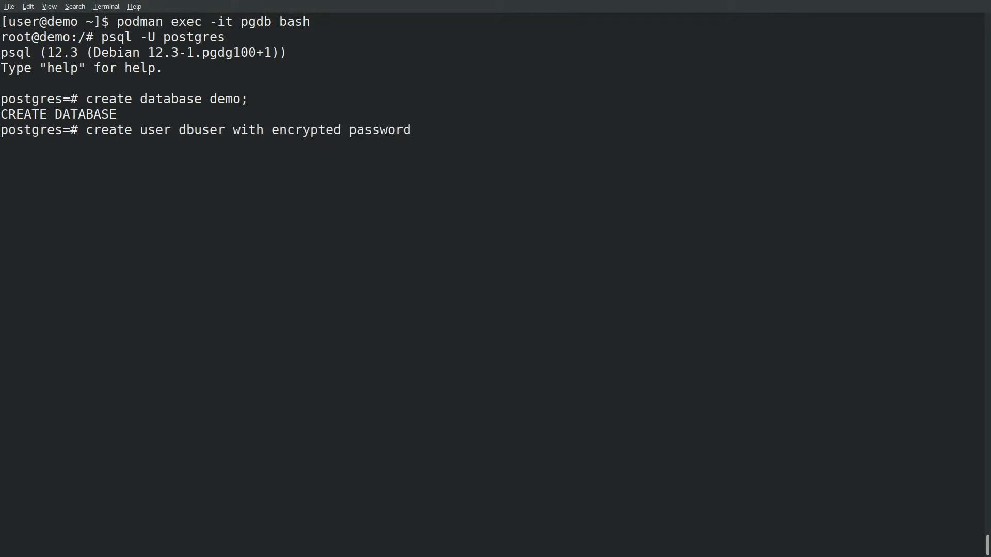
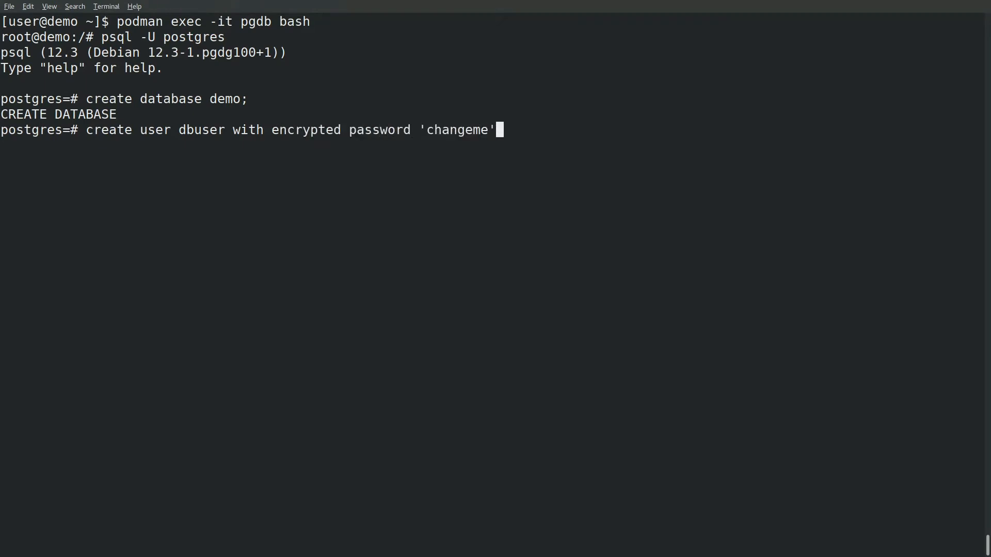
type(";")
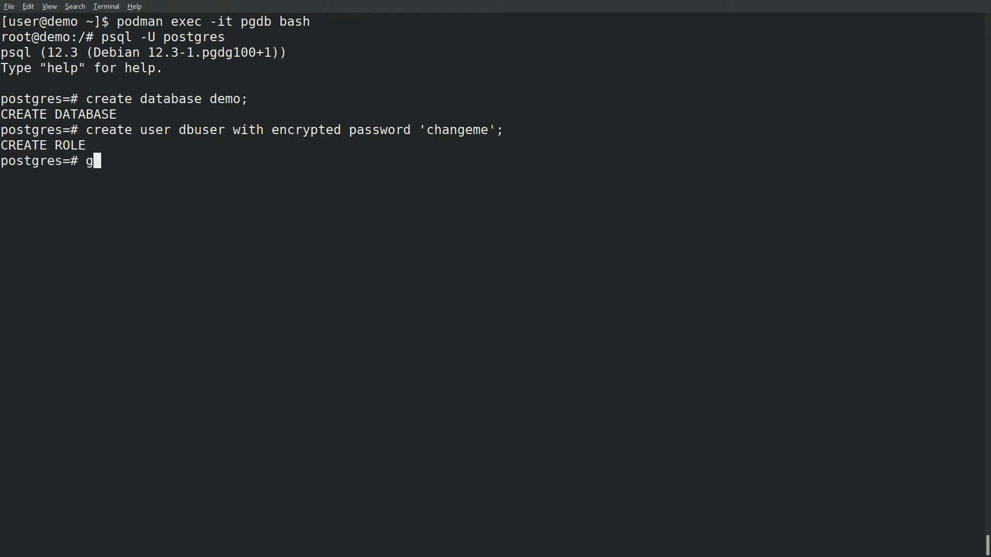
- Grant dbuser all privileges on demo, list databases, then quit psql and the container
type("rant all pr")
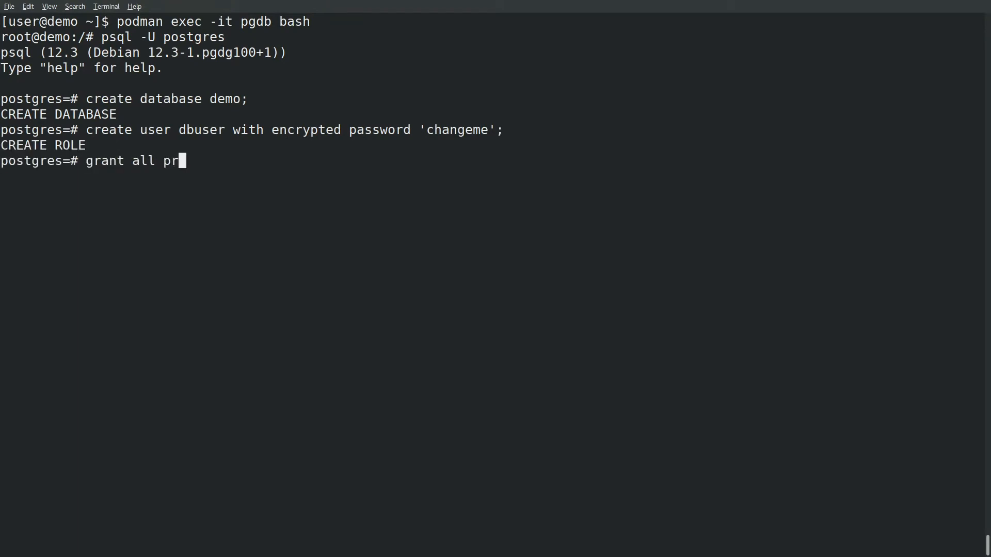
type("ivileges")
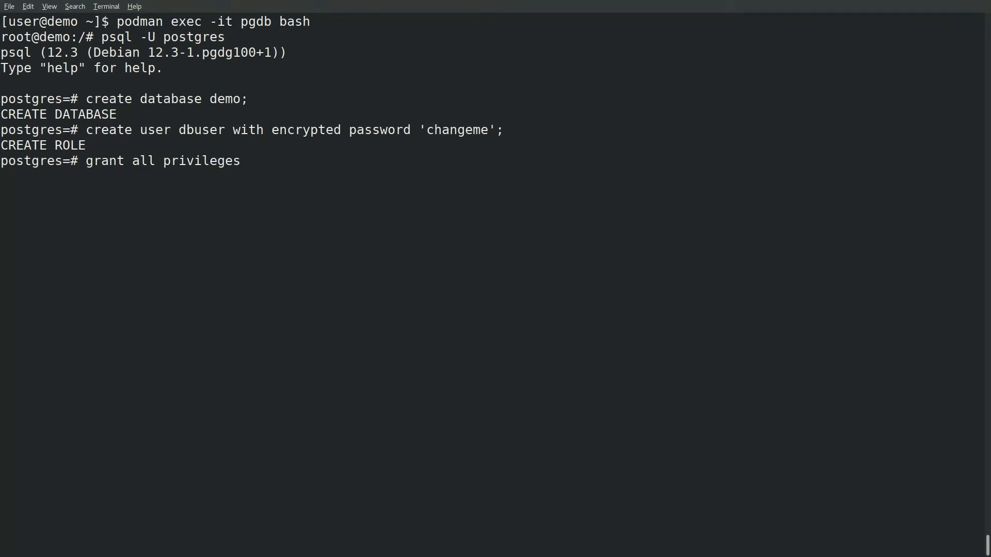
type("on database")
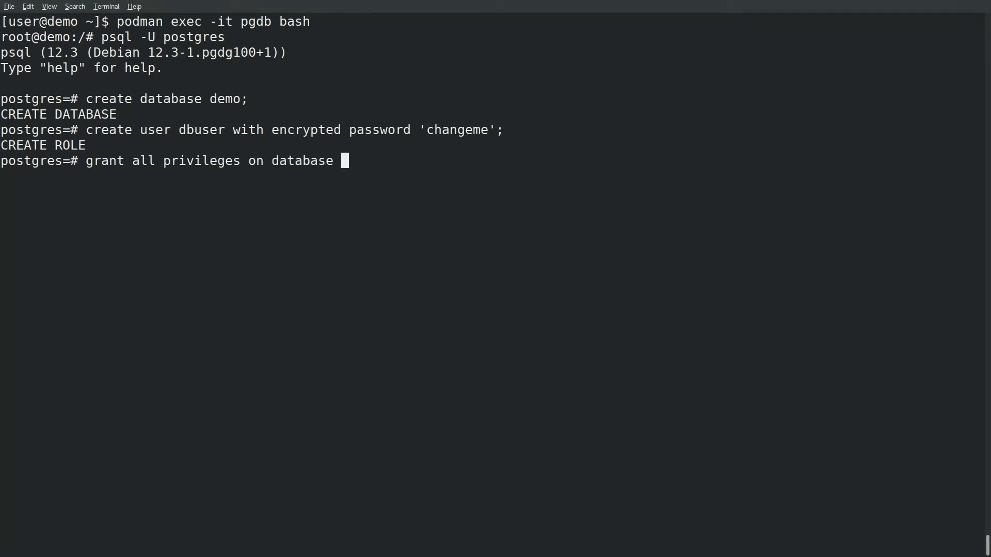
type("demo to dbuser;")
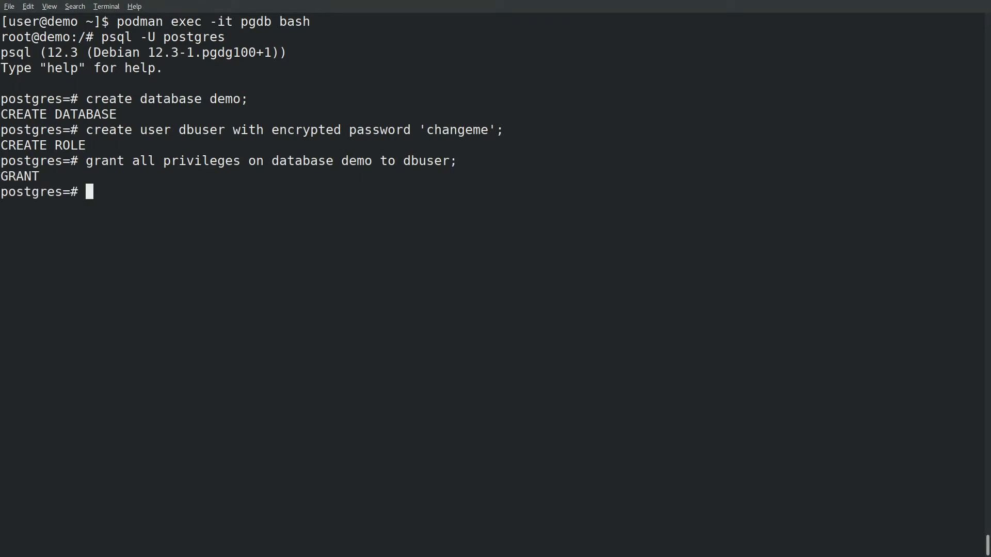
type("\\l")
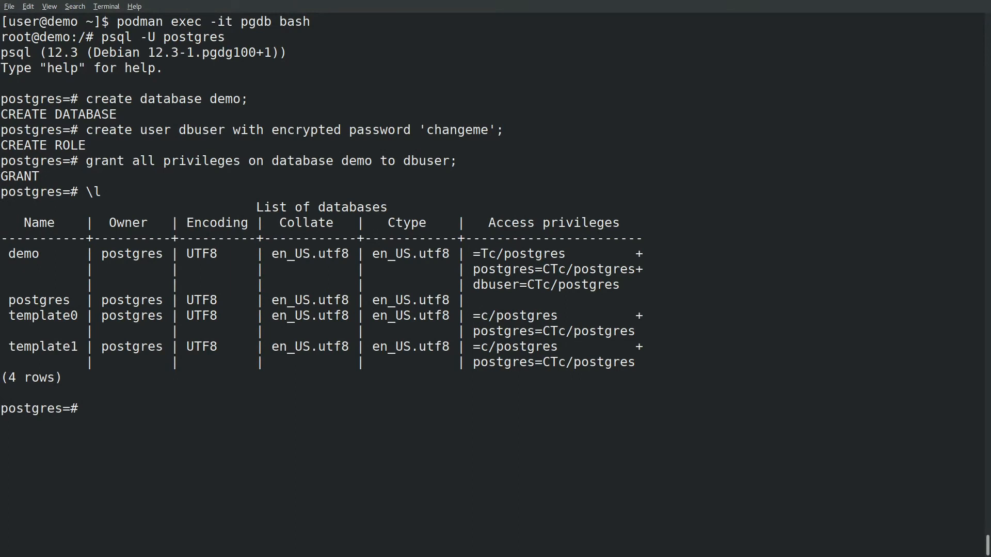
type("\\q")
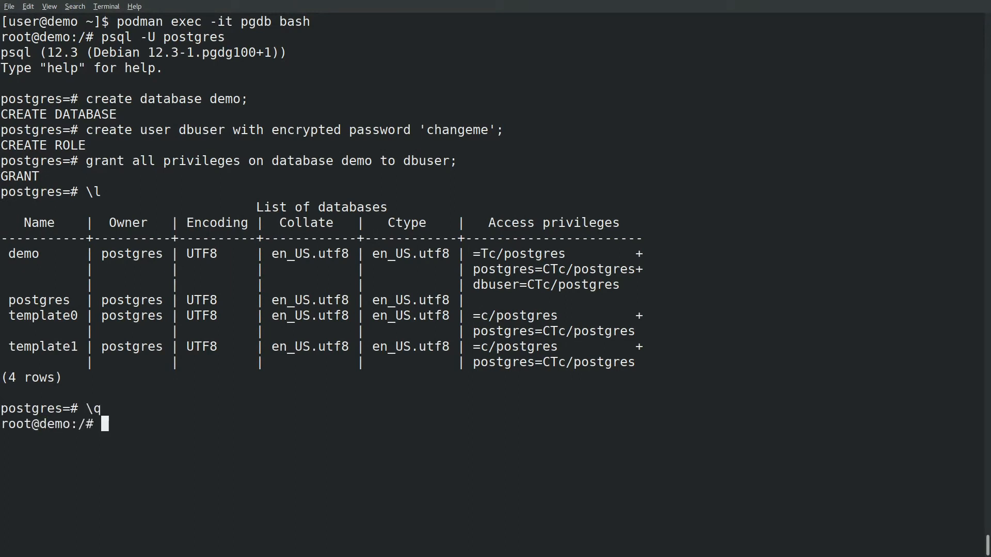
type("exit")
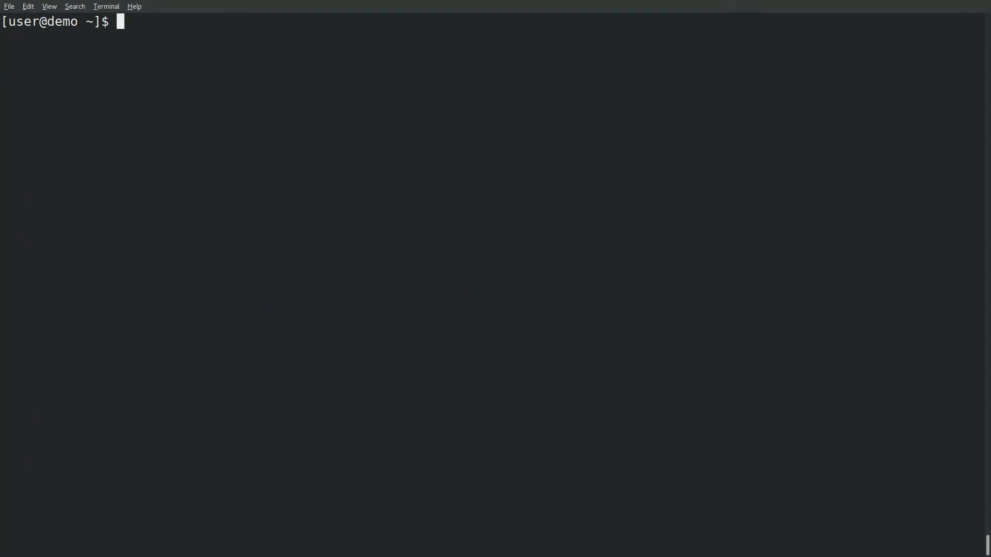
- List /home/user/volumes/postgres with sudo, showing PostgreSQL data files owned by 100998
type("sudo l")
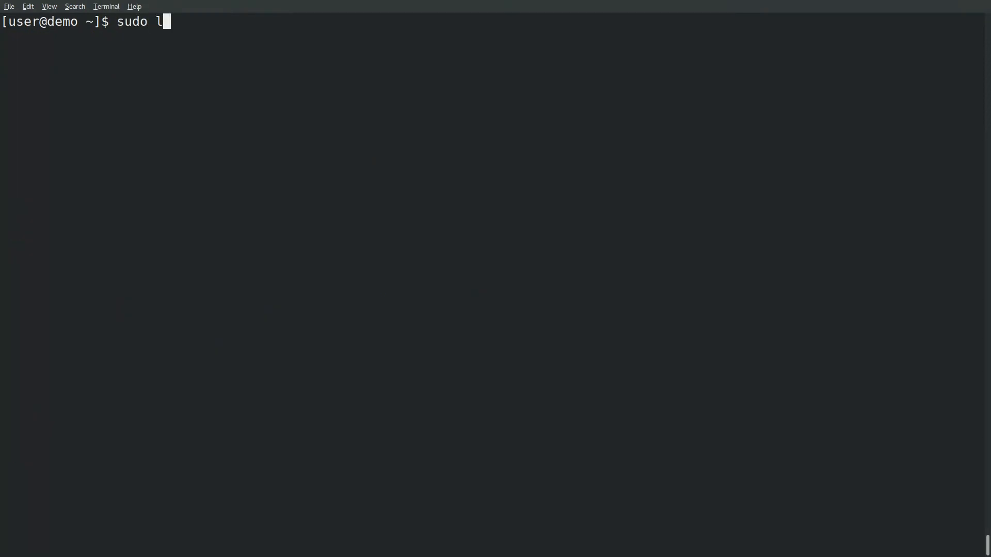
type("s -al /h")
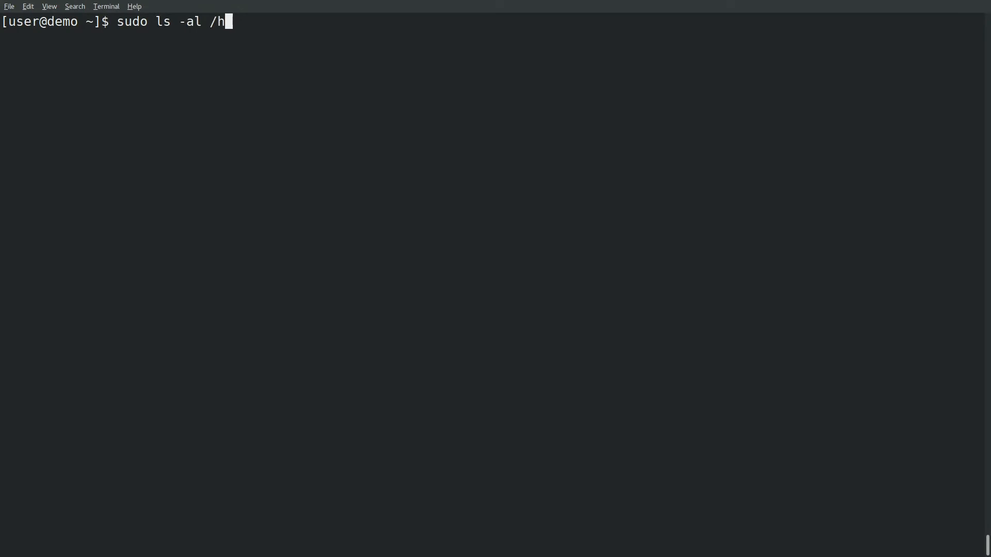
type("ome/user/volumes/postgres/")
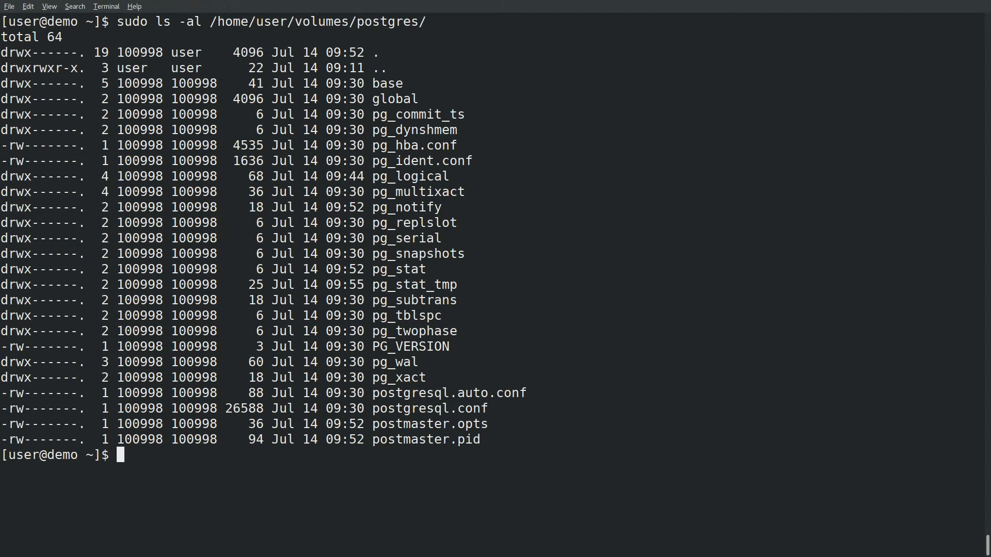
type("nets")
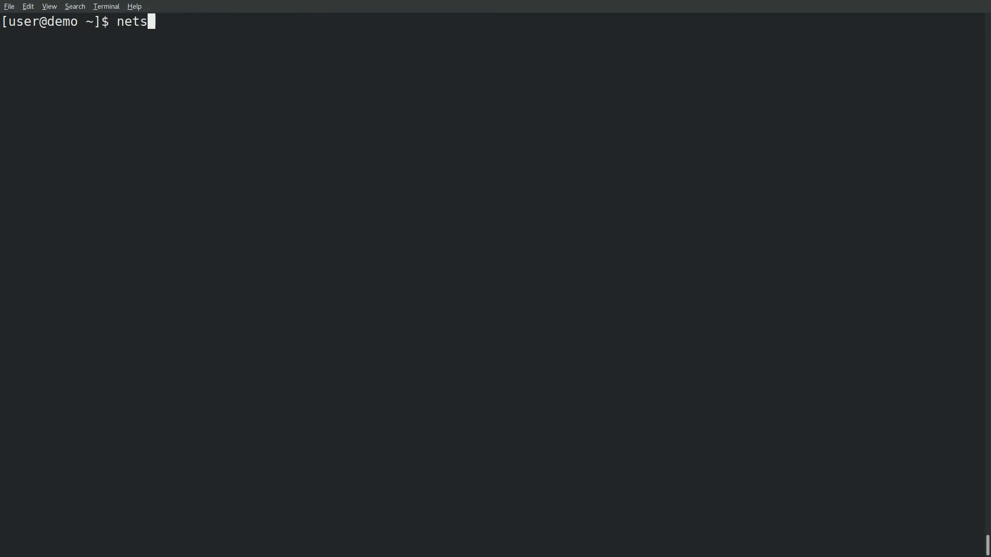
- Check with netstat that port 5432 is listening on 0.0.0.0
type("tat -an |")
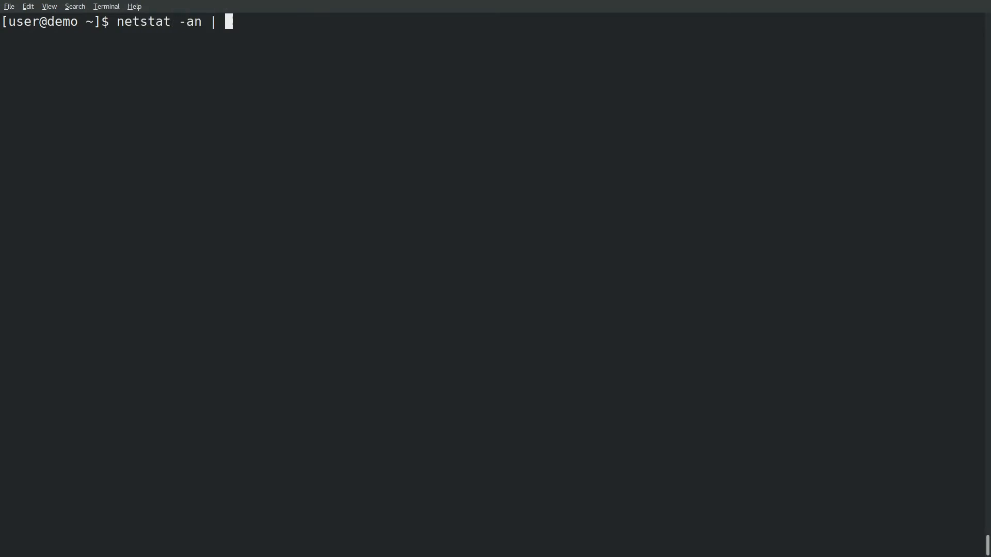
type("grep 5432")
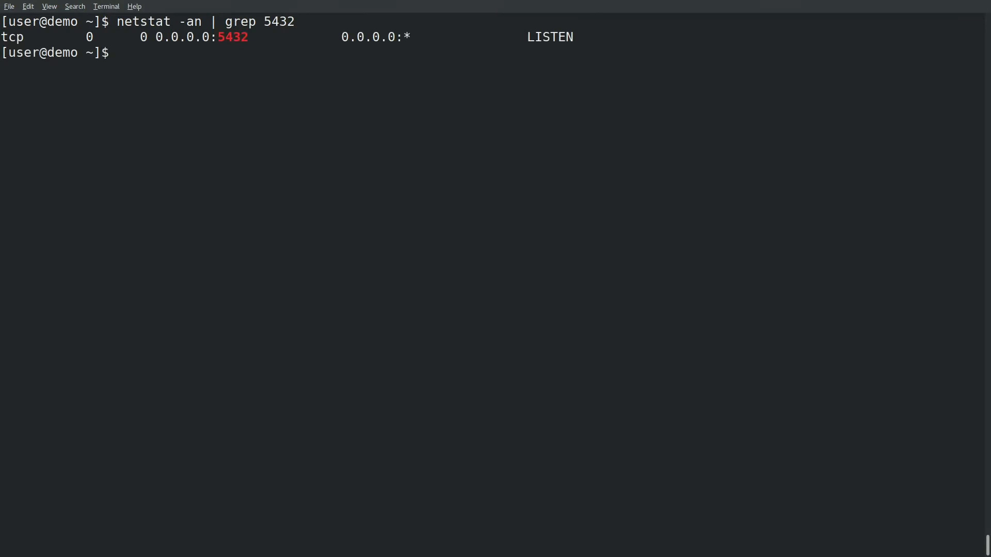
type("sudo f")
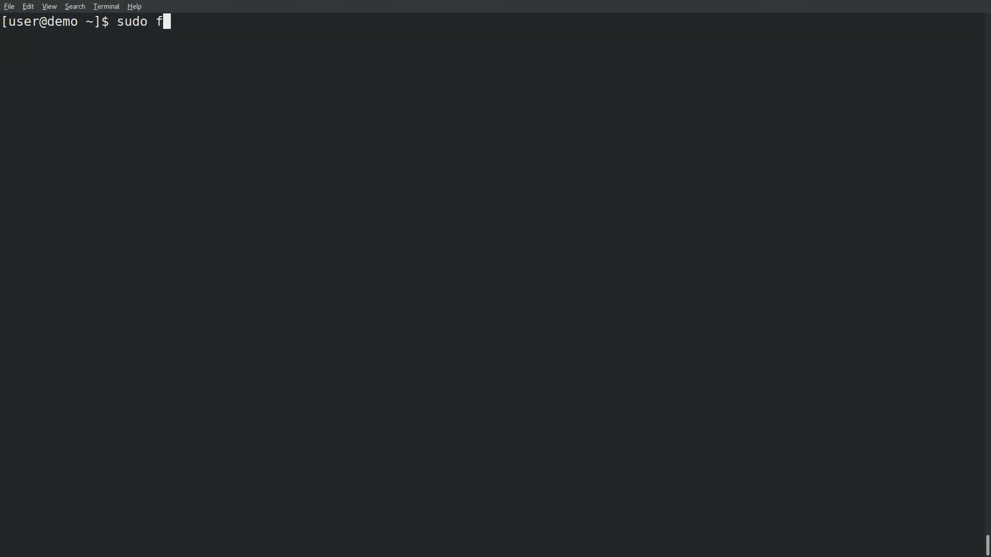
- Permanently add port 5432/tcp to the public firewall zone
type("irewall-cmd --")
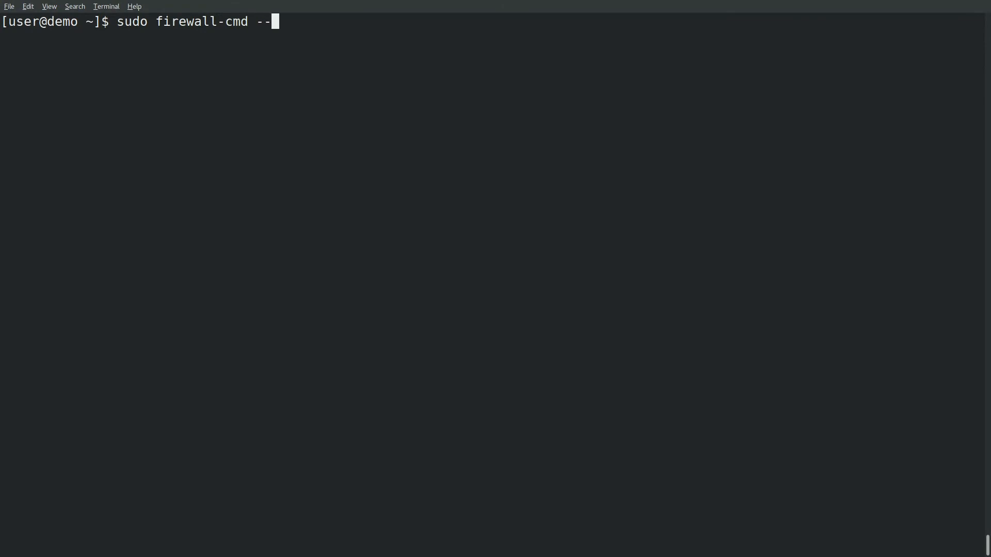
type("permanent --ad")
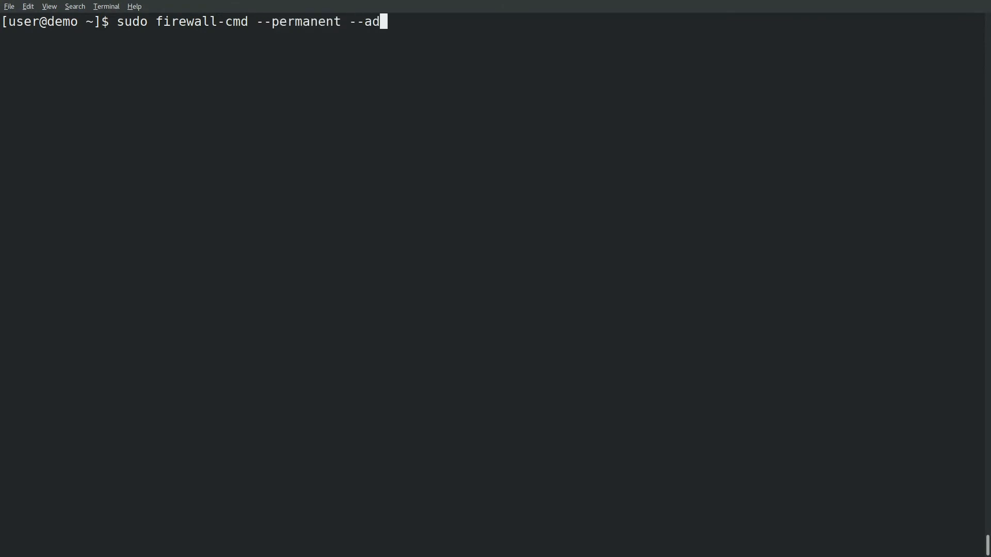
type("d-port=543")
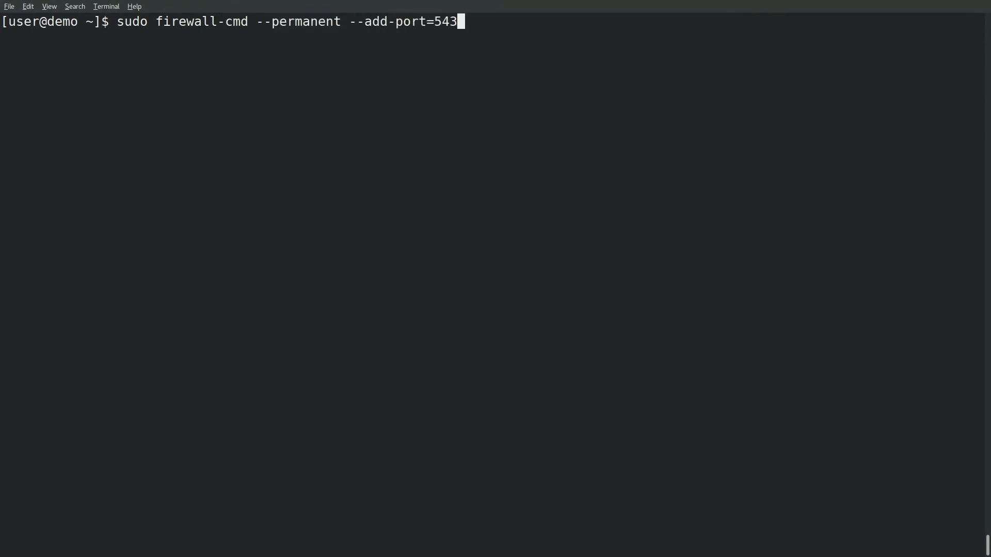
type("2/tcp --z")
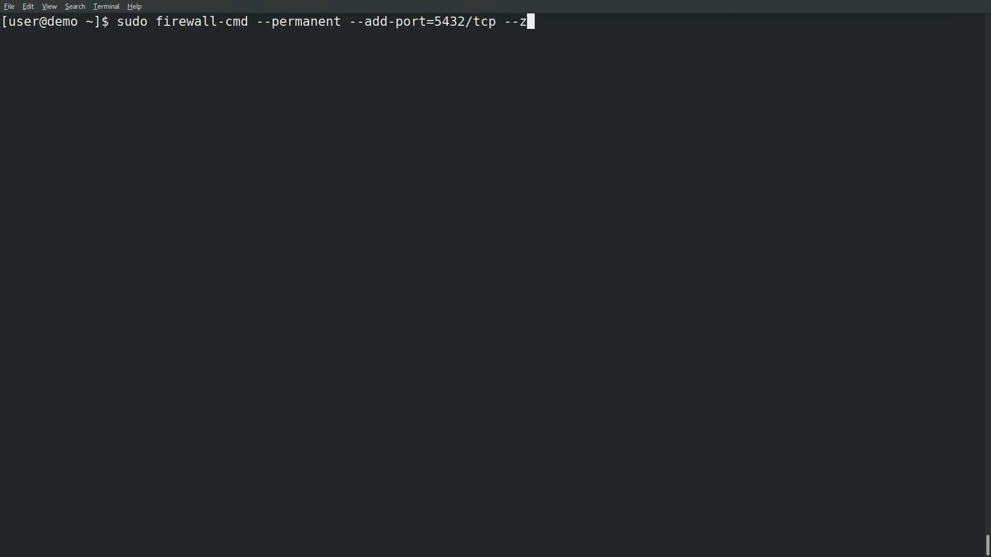
type("one=public")
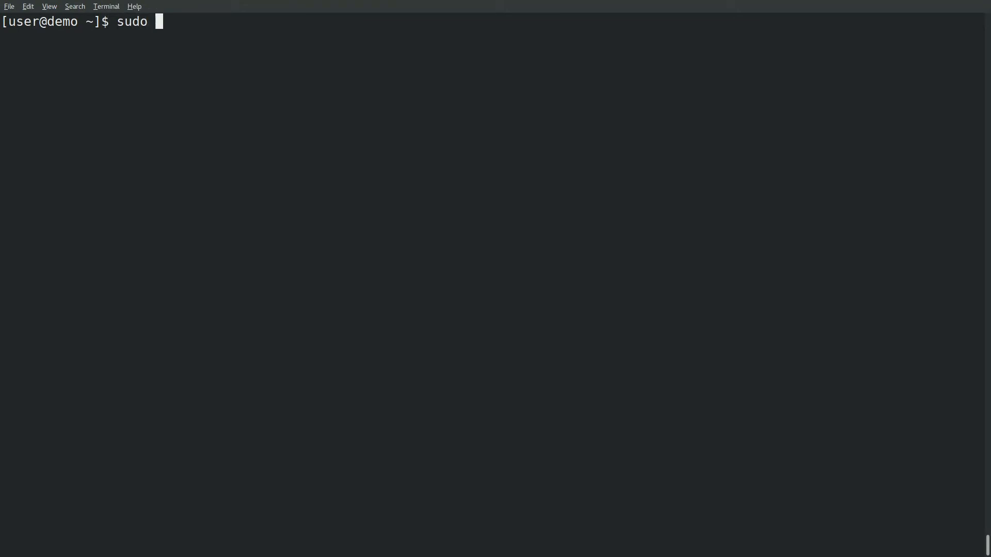
- Reload the firewall with firewall-cmd --reload
type("firew")
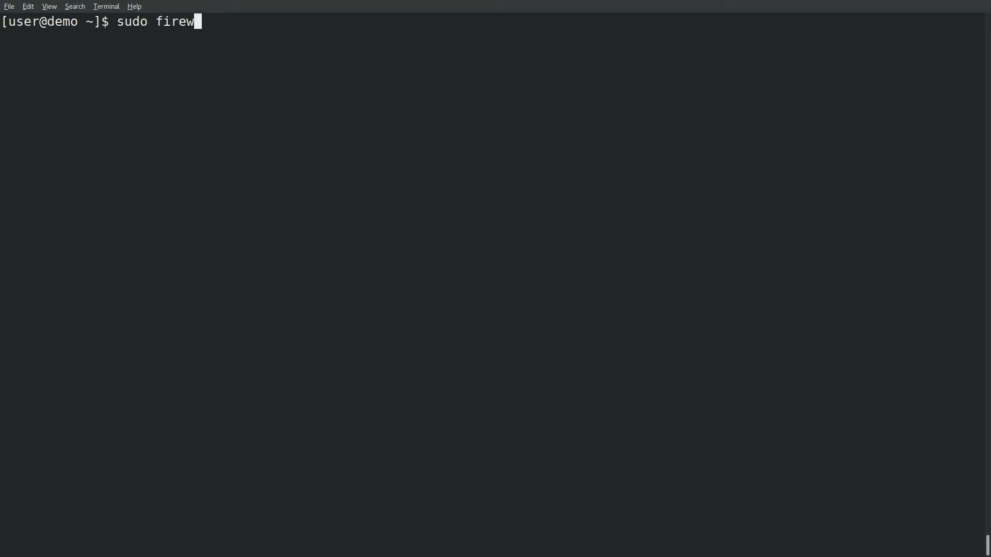
type("all-")
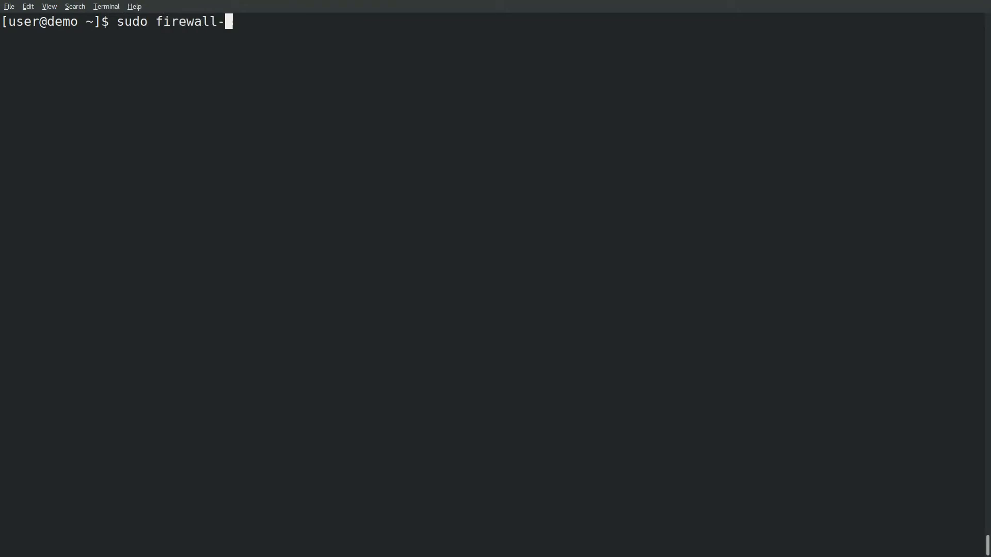
type("cmd")
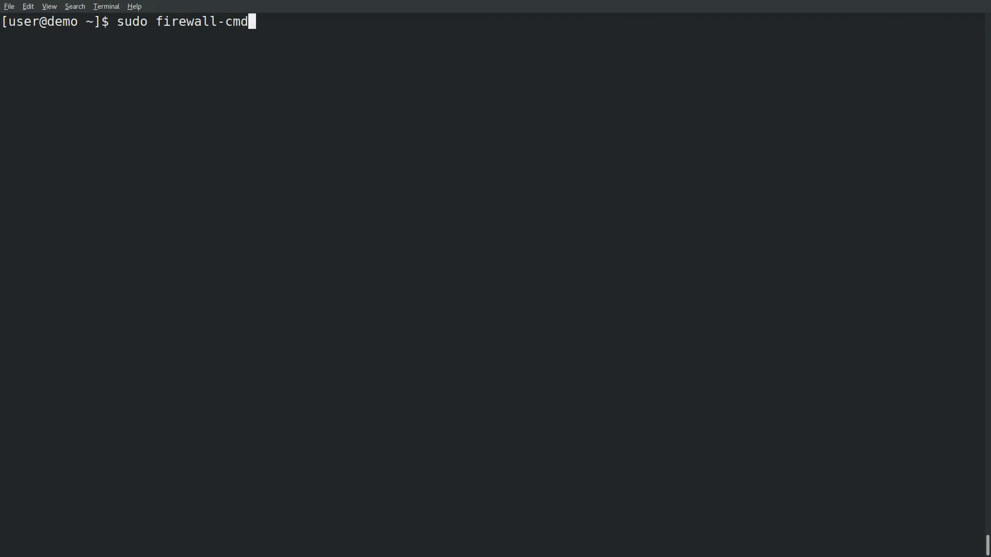
type("--reload")
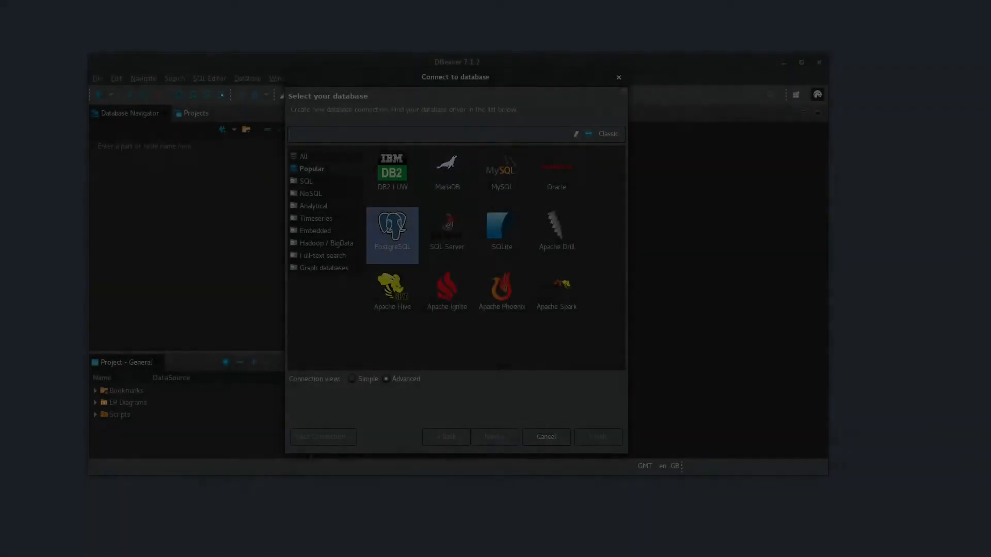
- Create a PostgreSQL connection to 192.168.0.109, database demo, user dbuser with its password
left_click(391, 230)
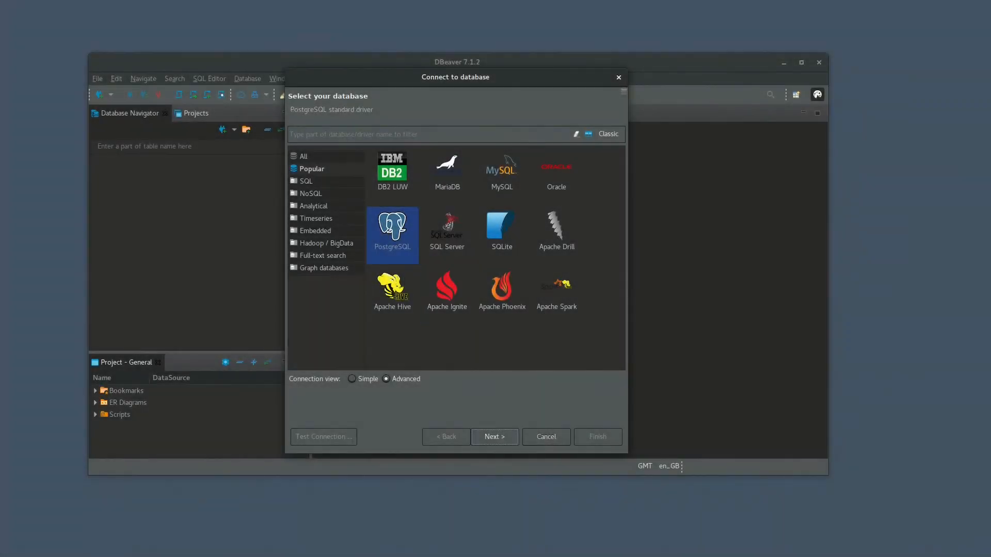
left_click(495, 436)
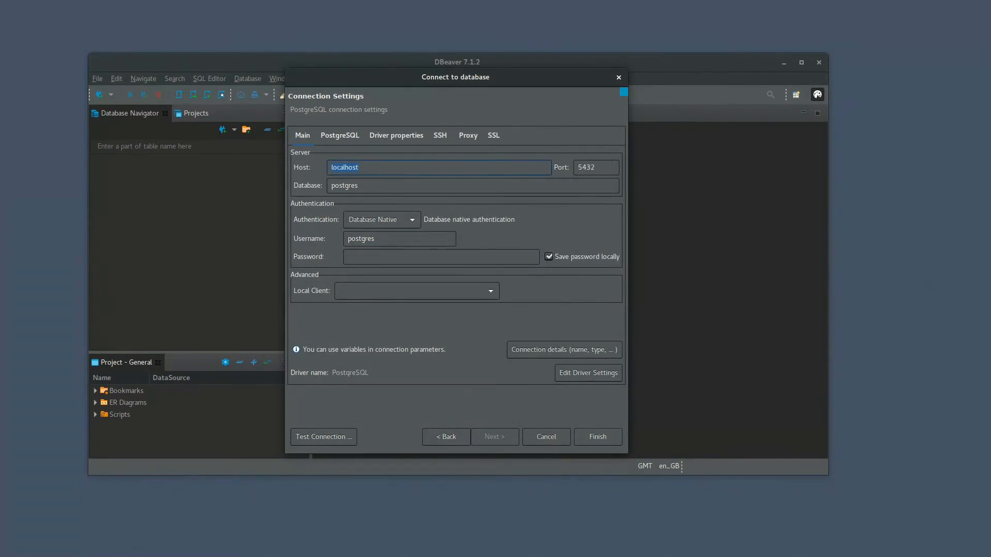
type("192.168.")
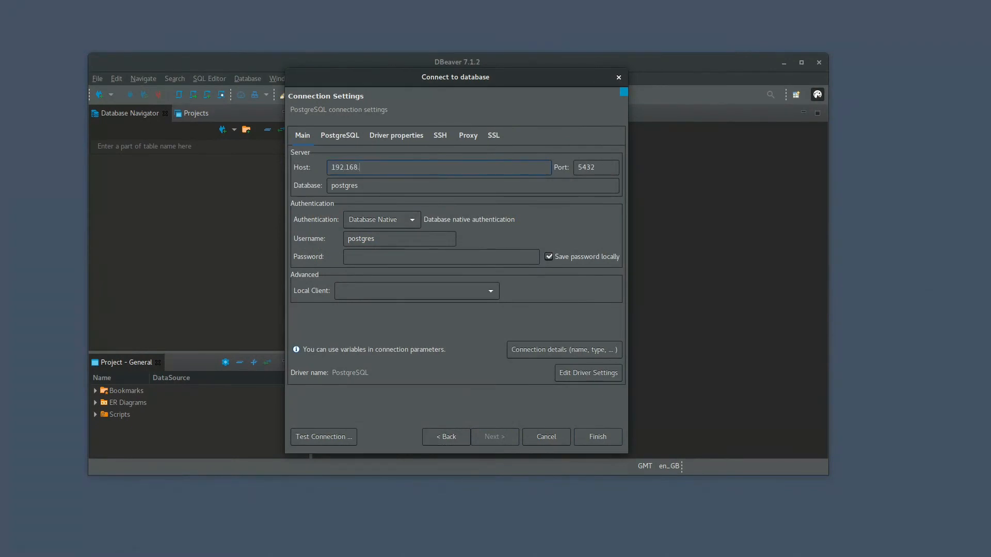
type("0.109")
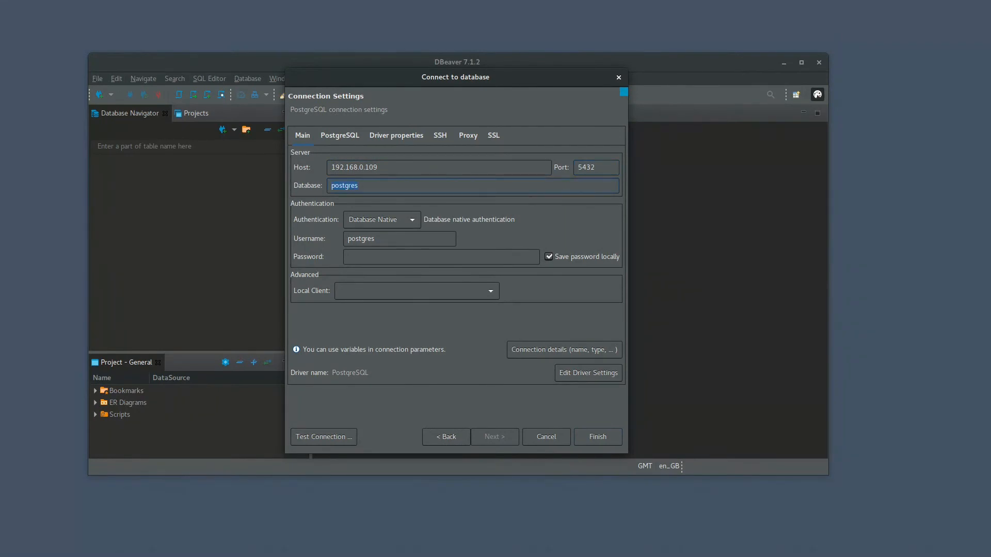
type("demo")
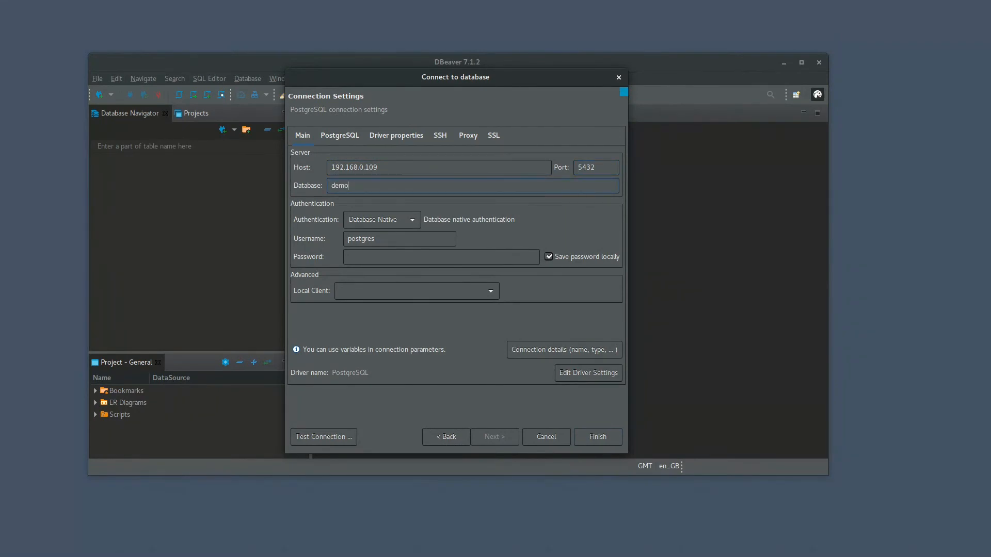
type("dbuser")
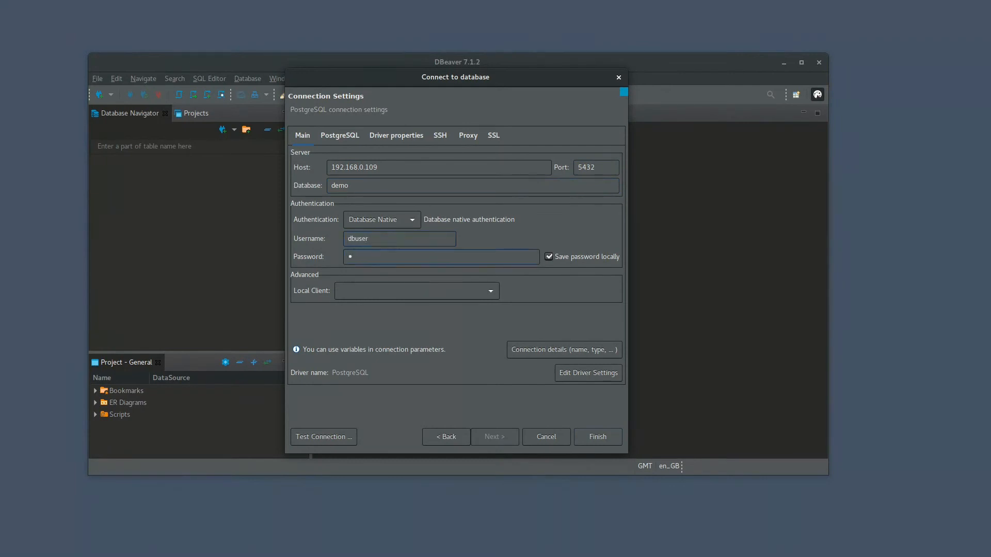
type("password")
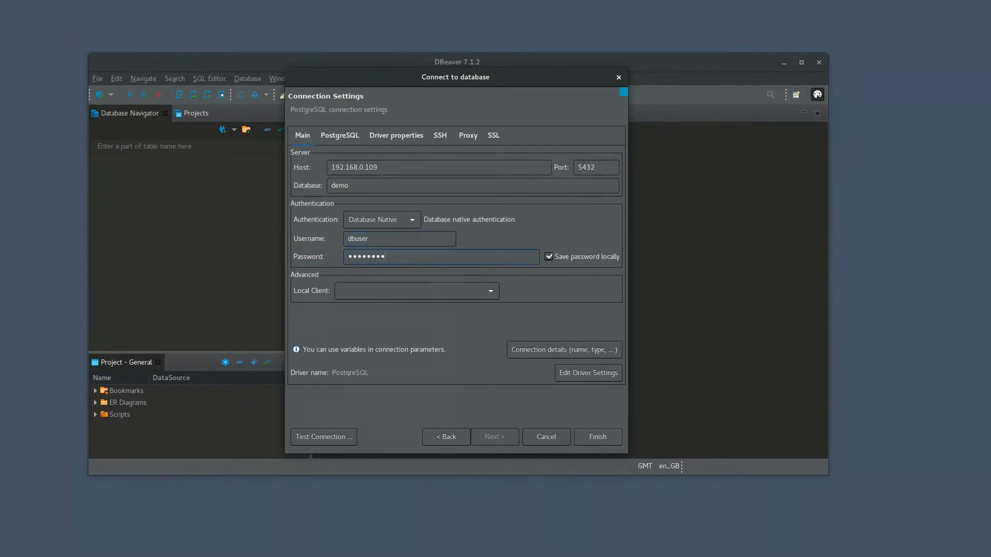
left_click(596, 436)
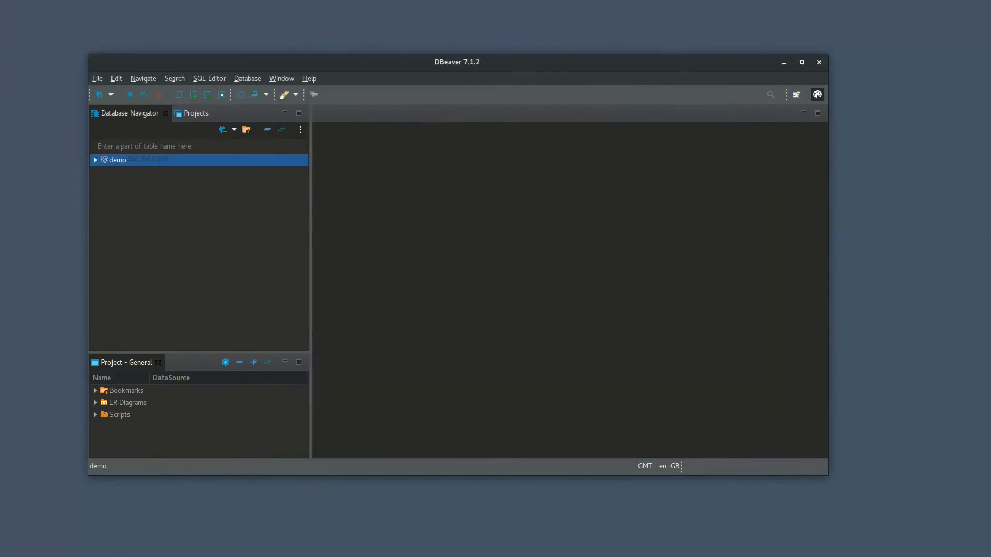